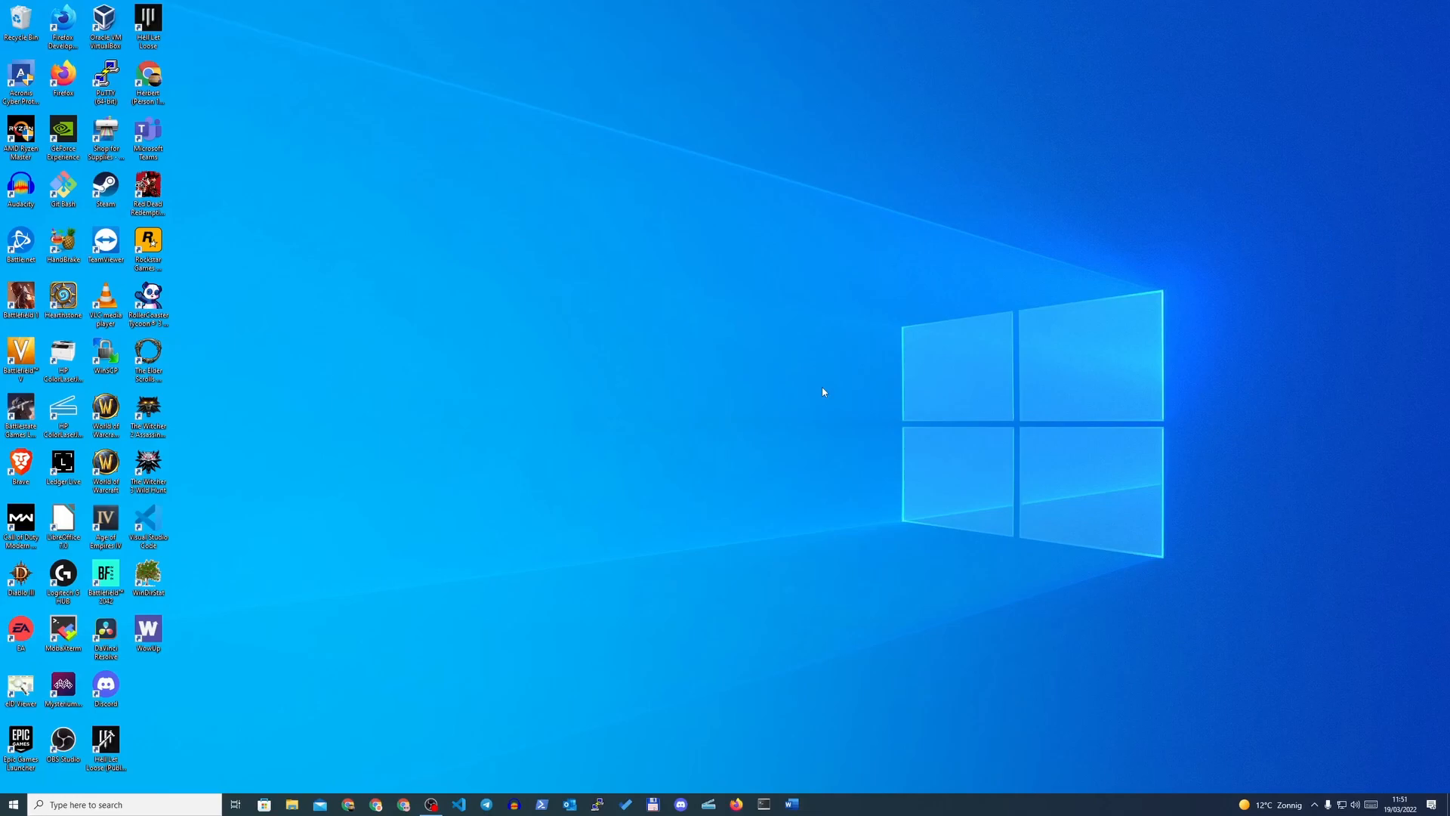
pyautogui.moveTo(840, 451)
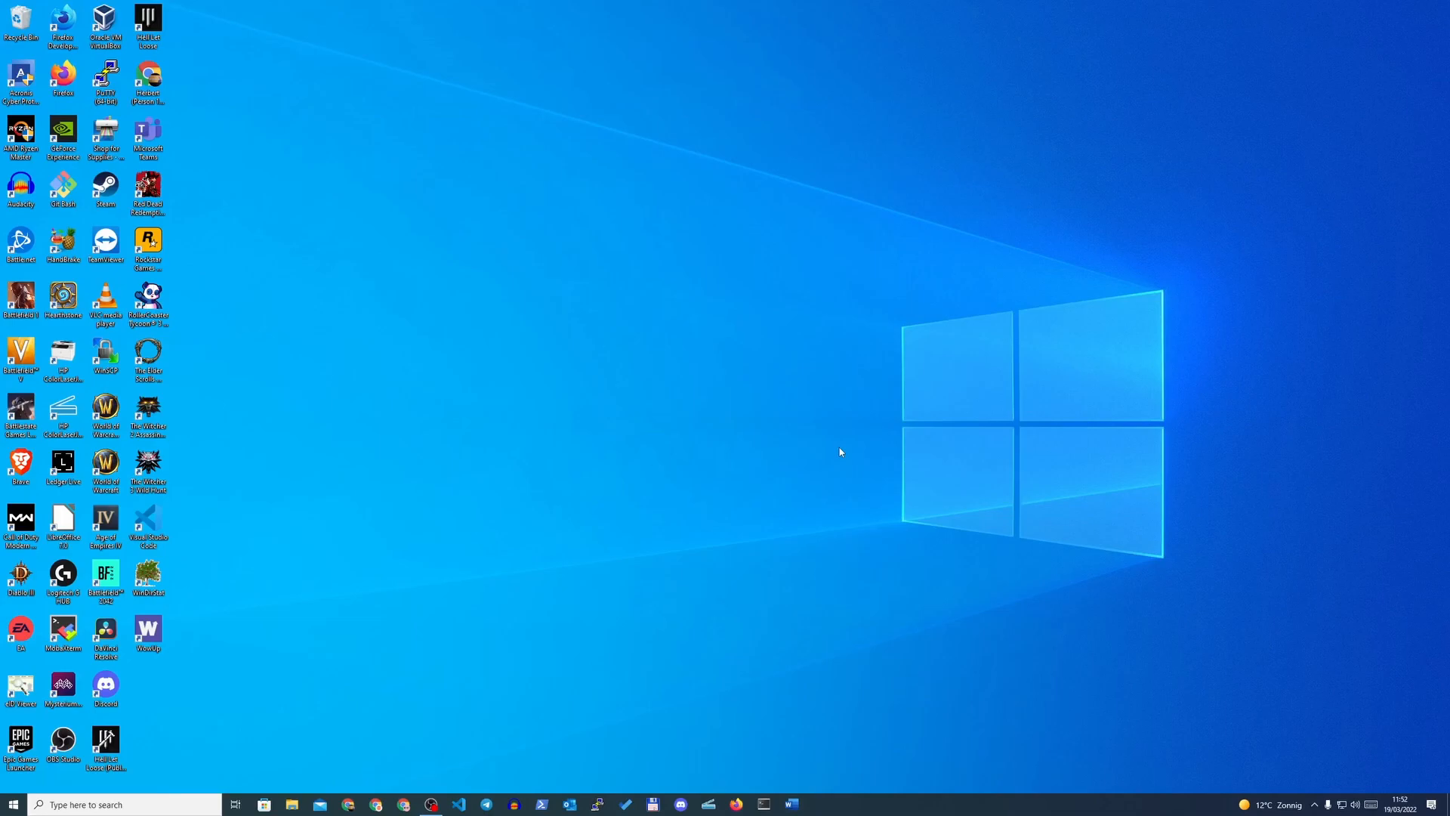
pyautogui.moveTo(617, 556)
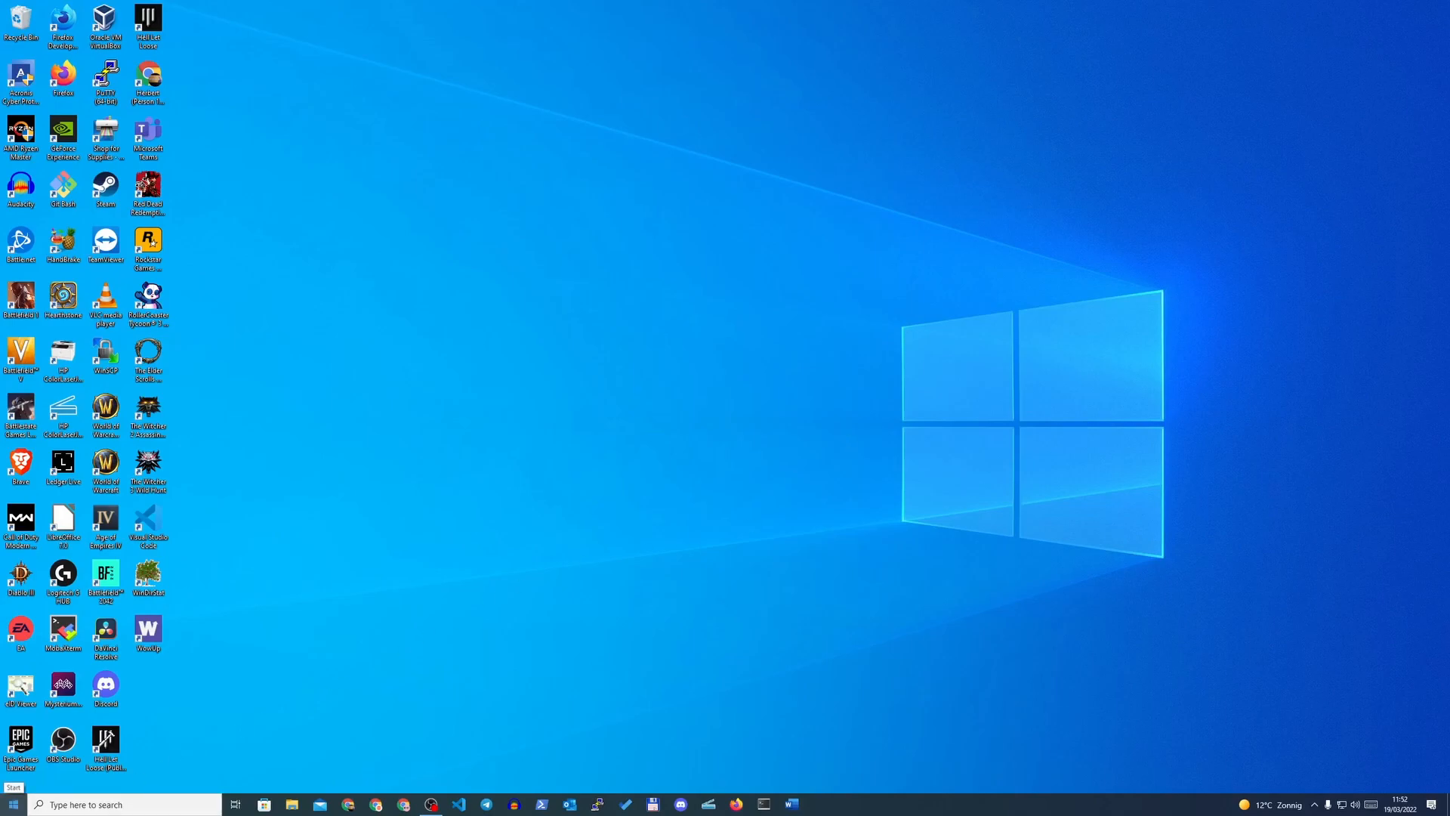
# Find 'Turn Windows features on or off' via a 'feature' search and locate Windows Subsystem for Linux.
pyautogui.click(11, 803)
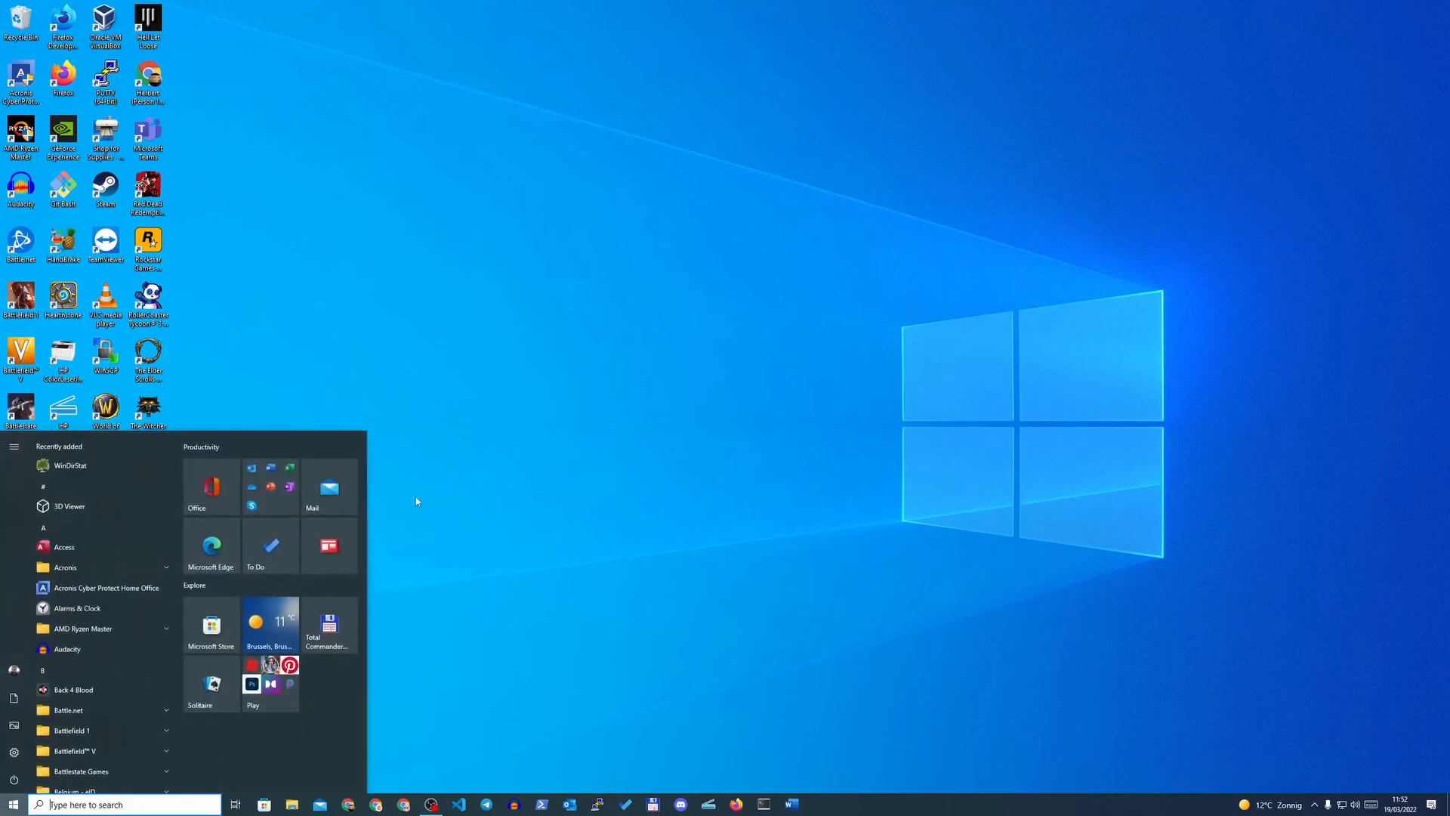
pyautogui.write('feature')
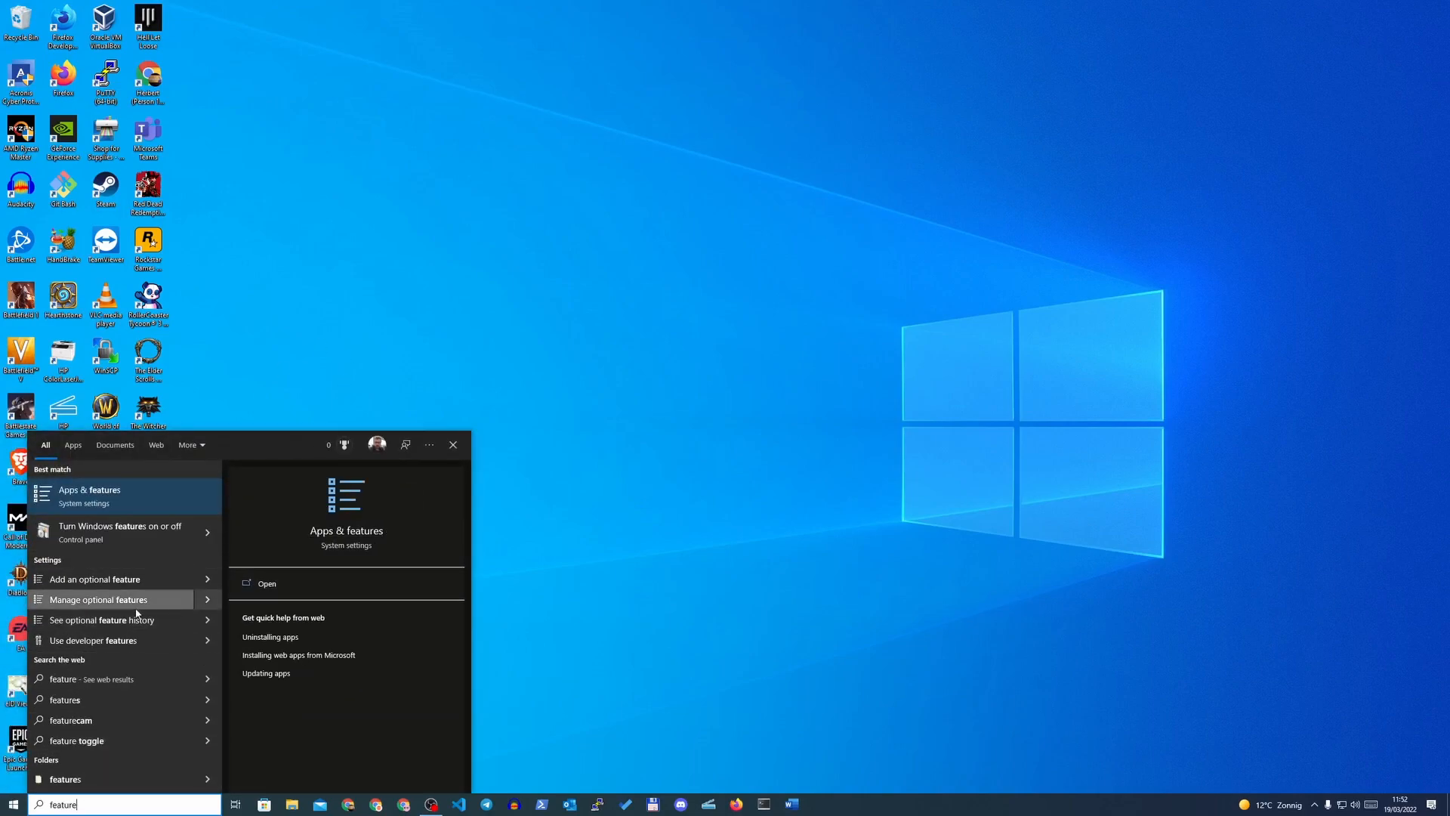
pyautogui.moveTo(101, 531)
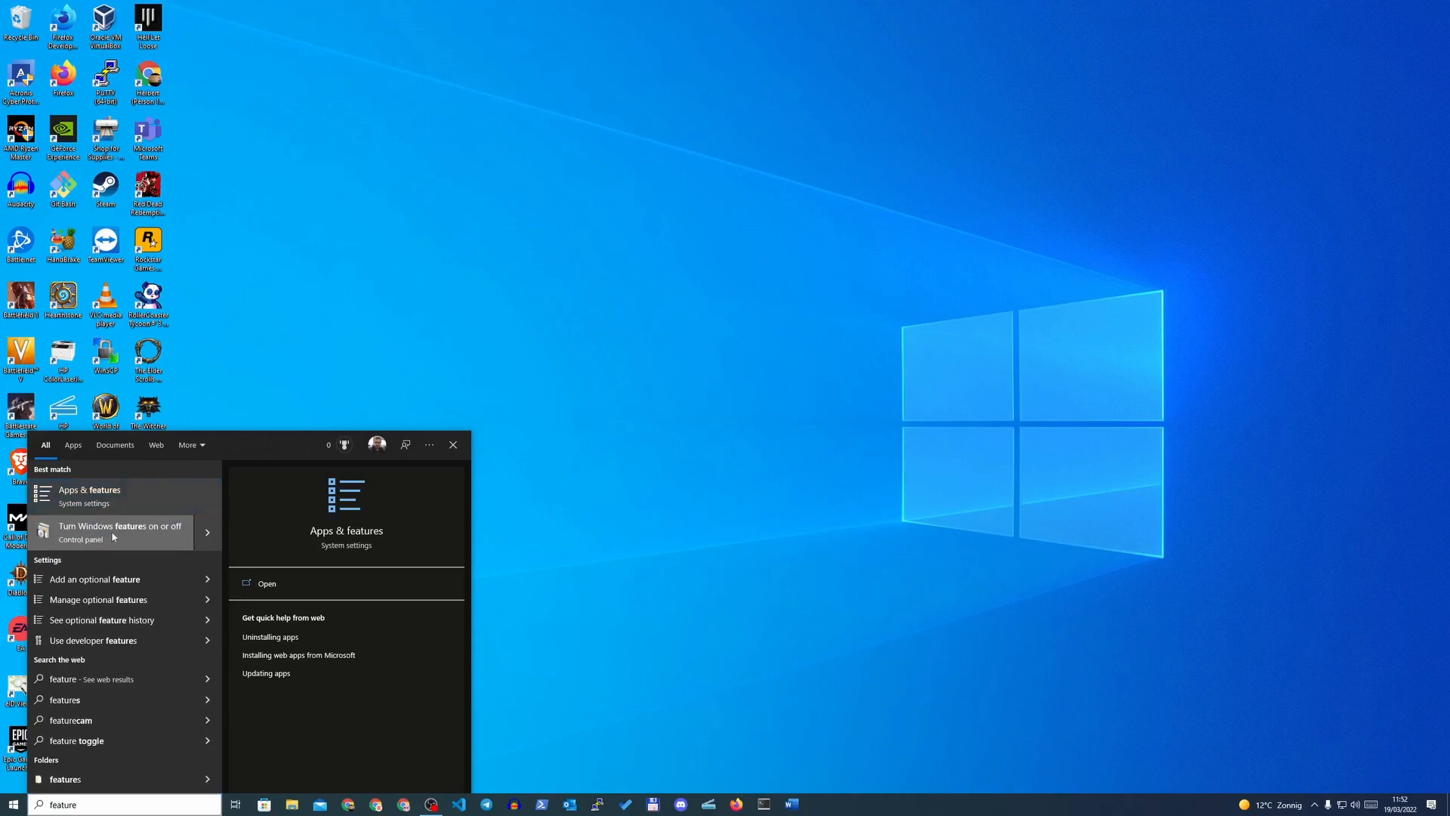
pyautogui.click(121, 526)
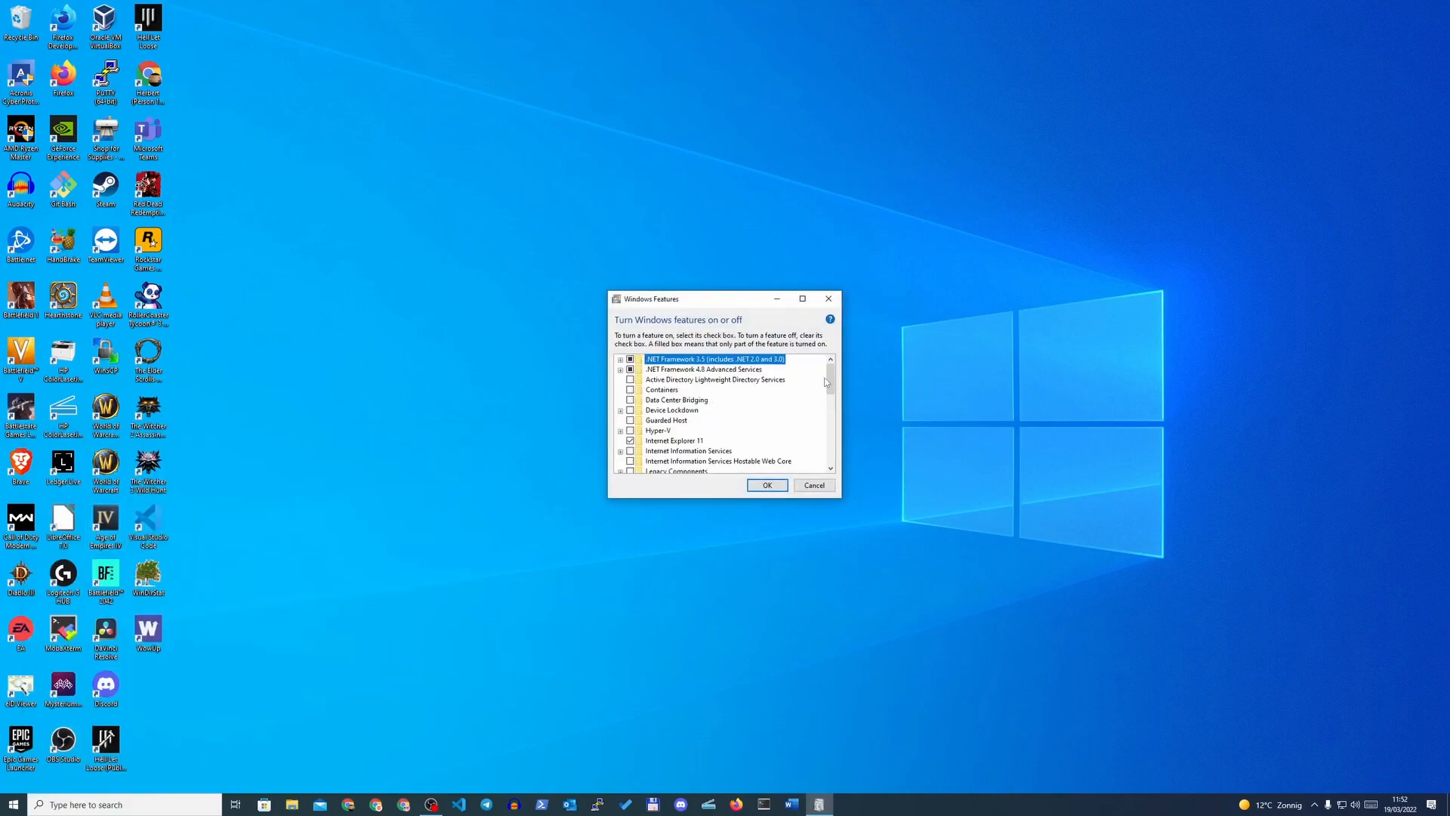
pyautogui.scroll(-3)
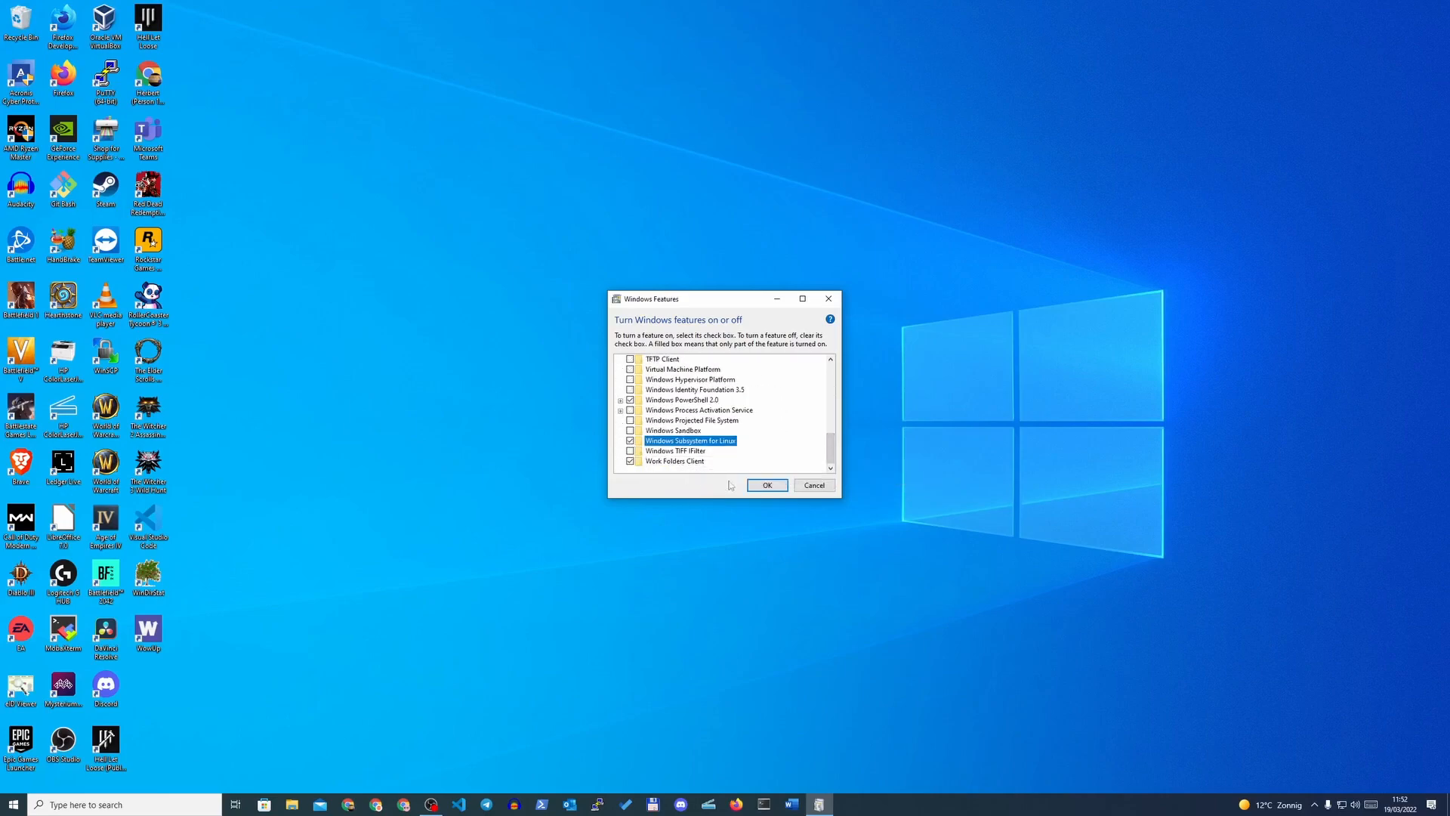
pyautogui.moveTo(691, 440)
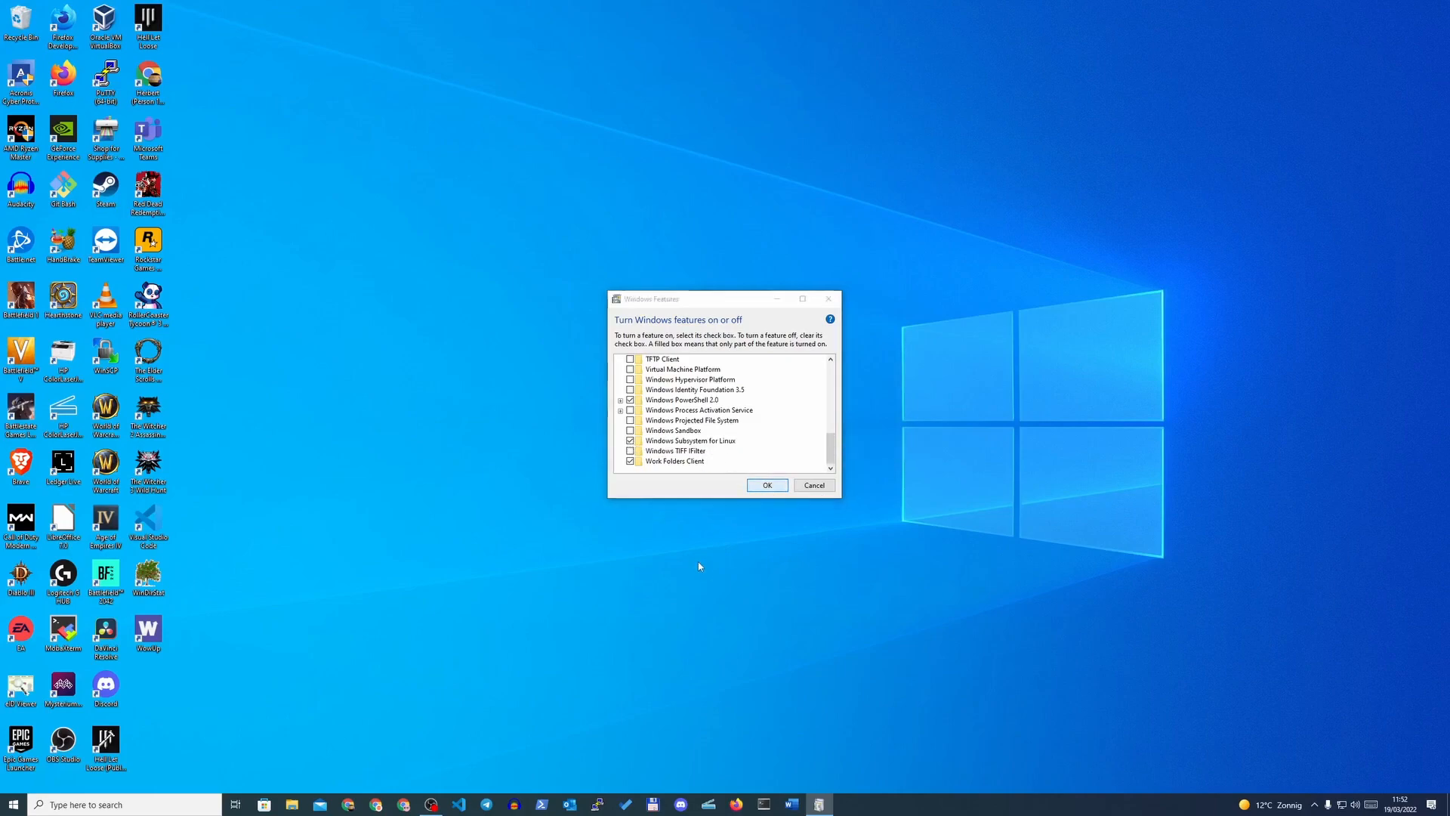
# Confirm the Windows Subsystem for Linux change and restart the PC now.
pyautogui.click(767, 484)
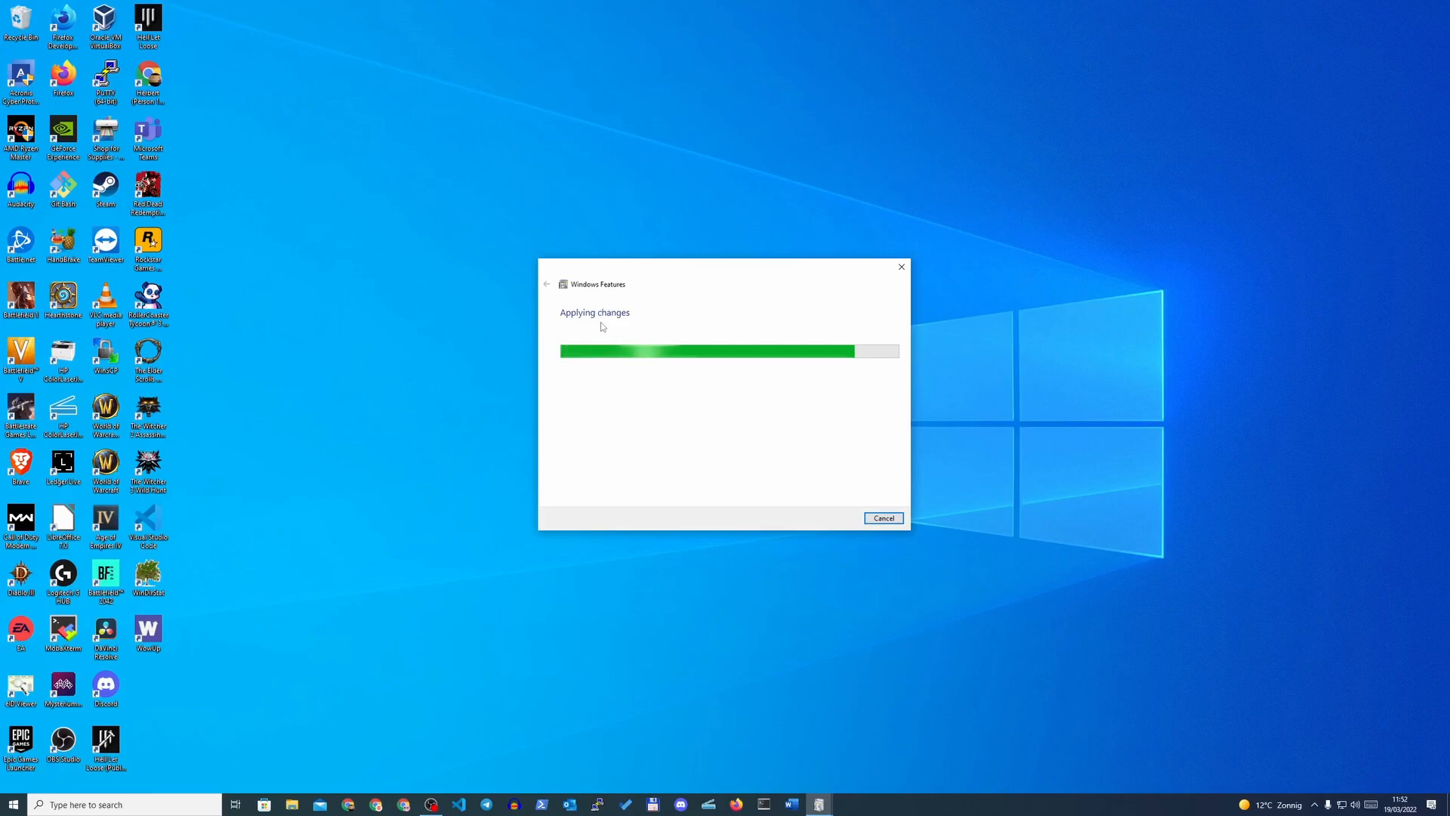
pyautogui.moveTo(643, 337)
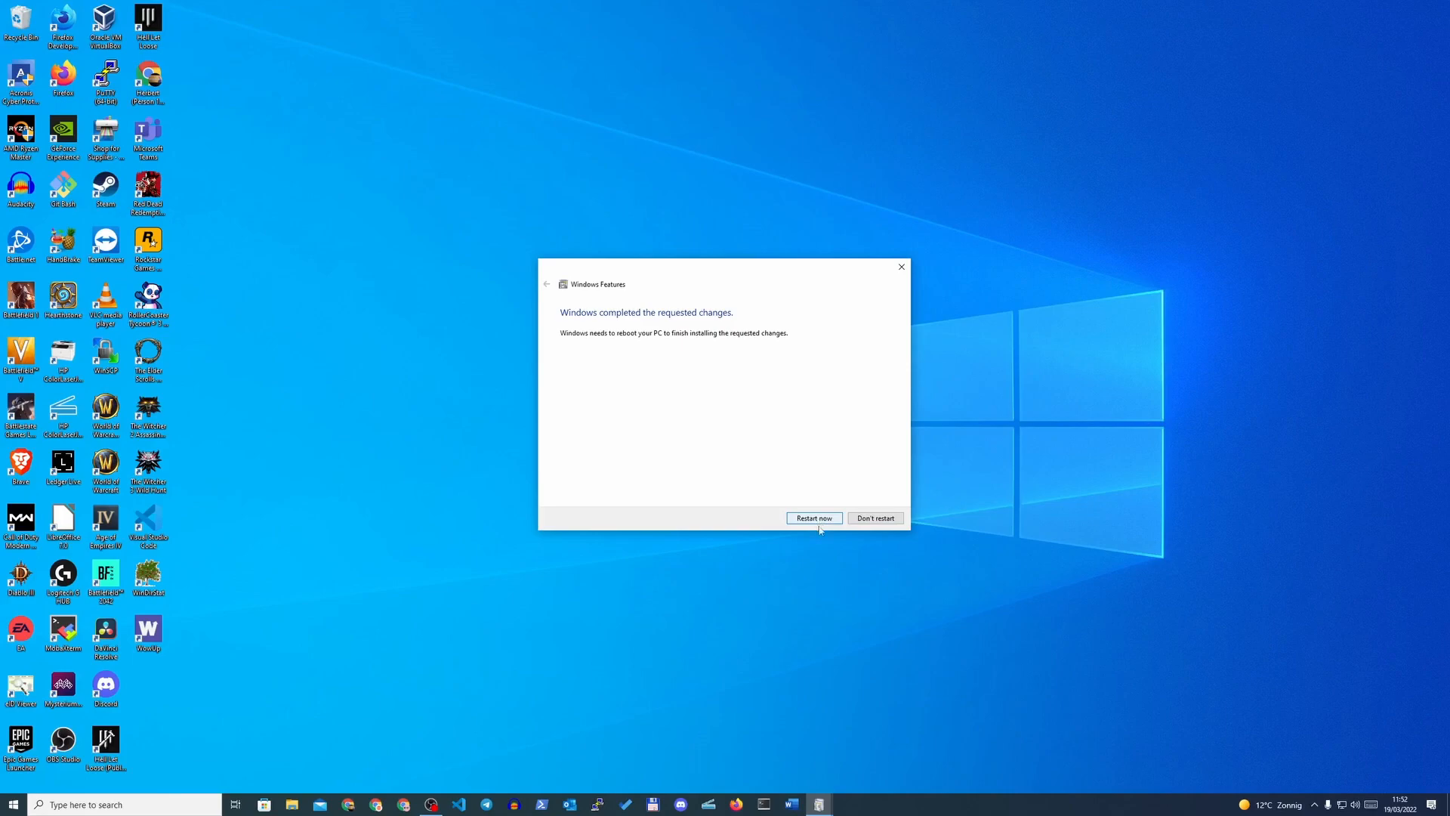
pyautogui.click(875, 518)
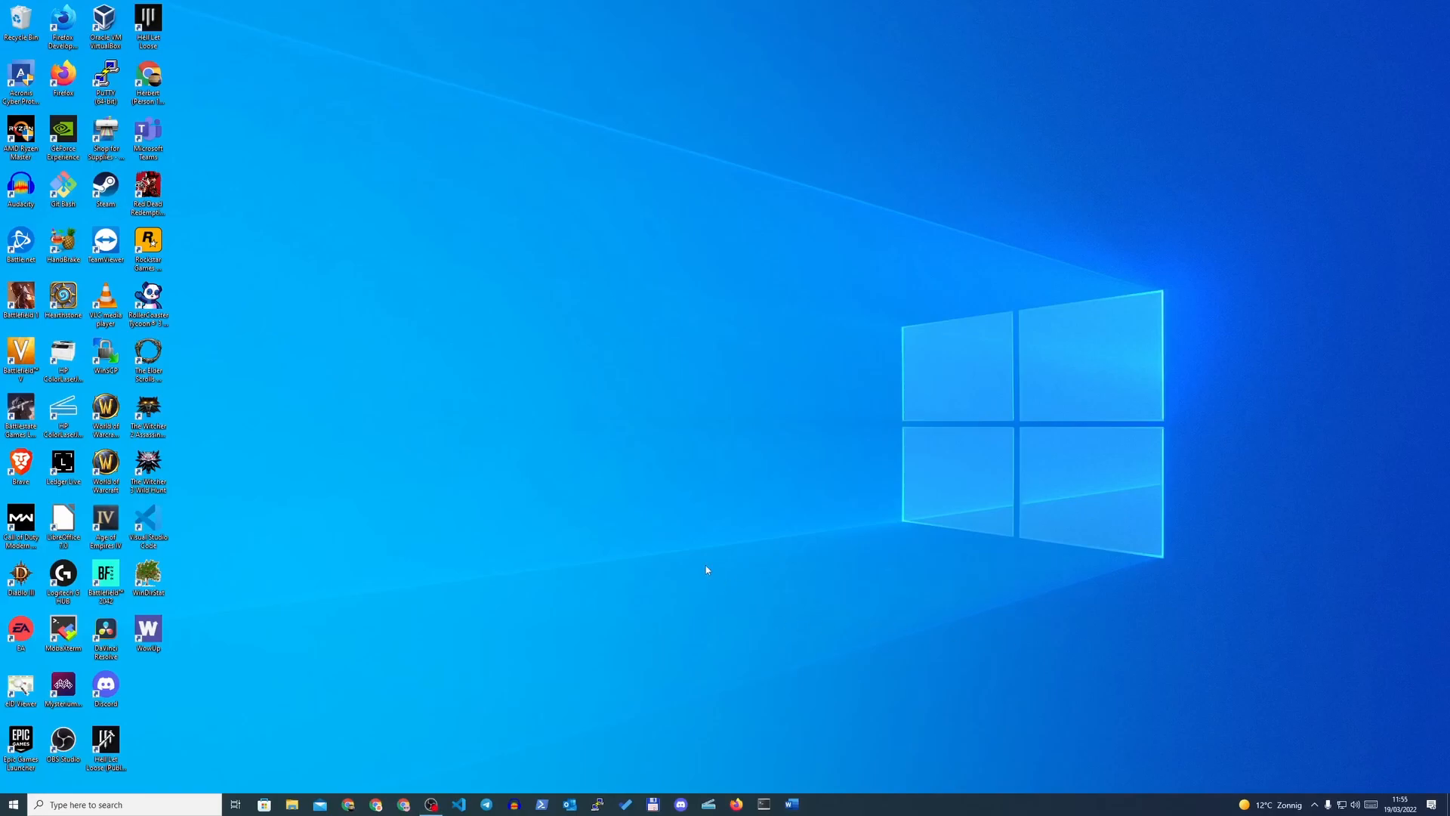
pyautogui.moveTo(698, 570)
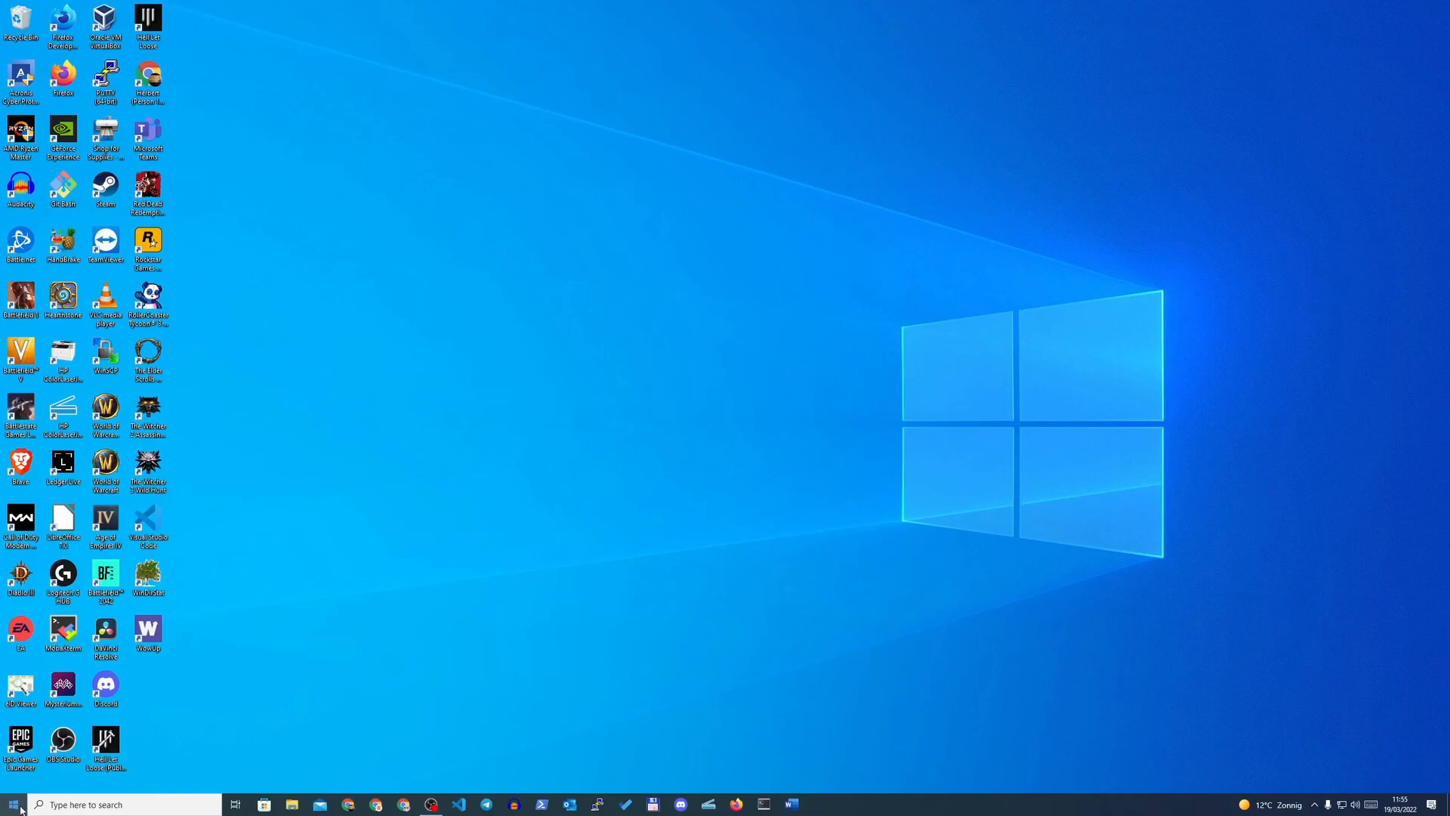
# Launch Microsoft Store from Start and rerun the recent 'ubuntu' search.
pyautogui.click(14, 804)
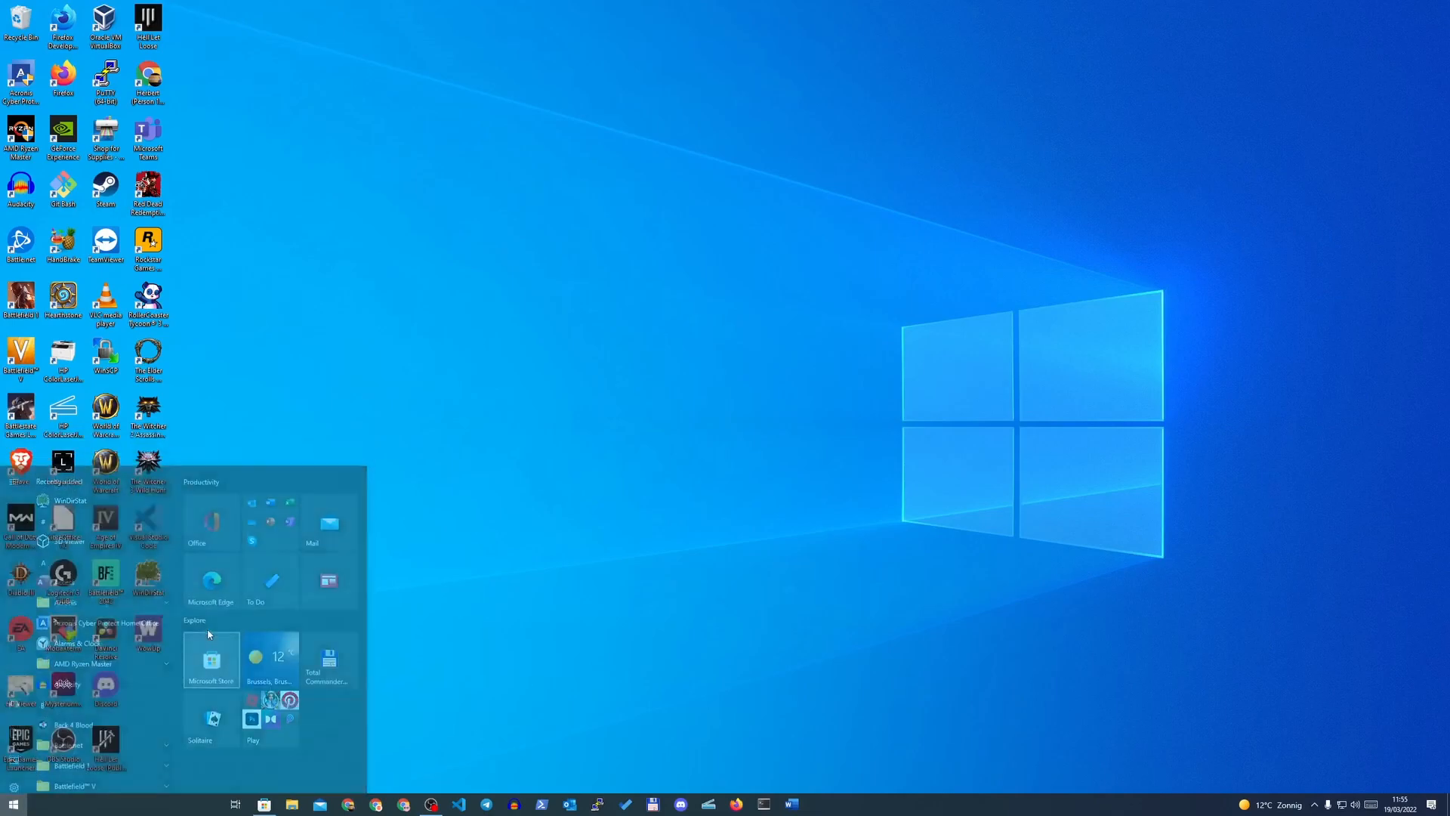
pyautogui.click(212, 658)
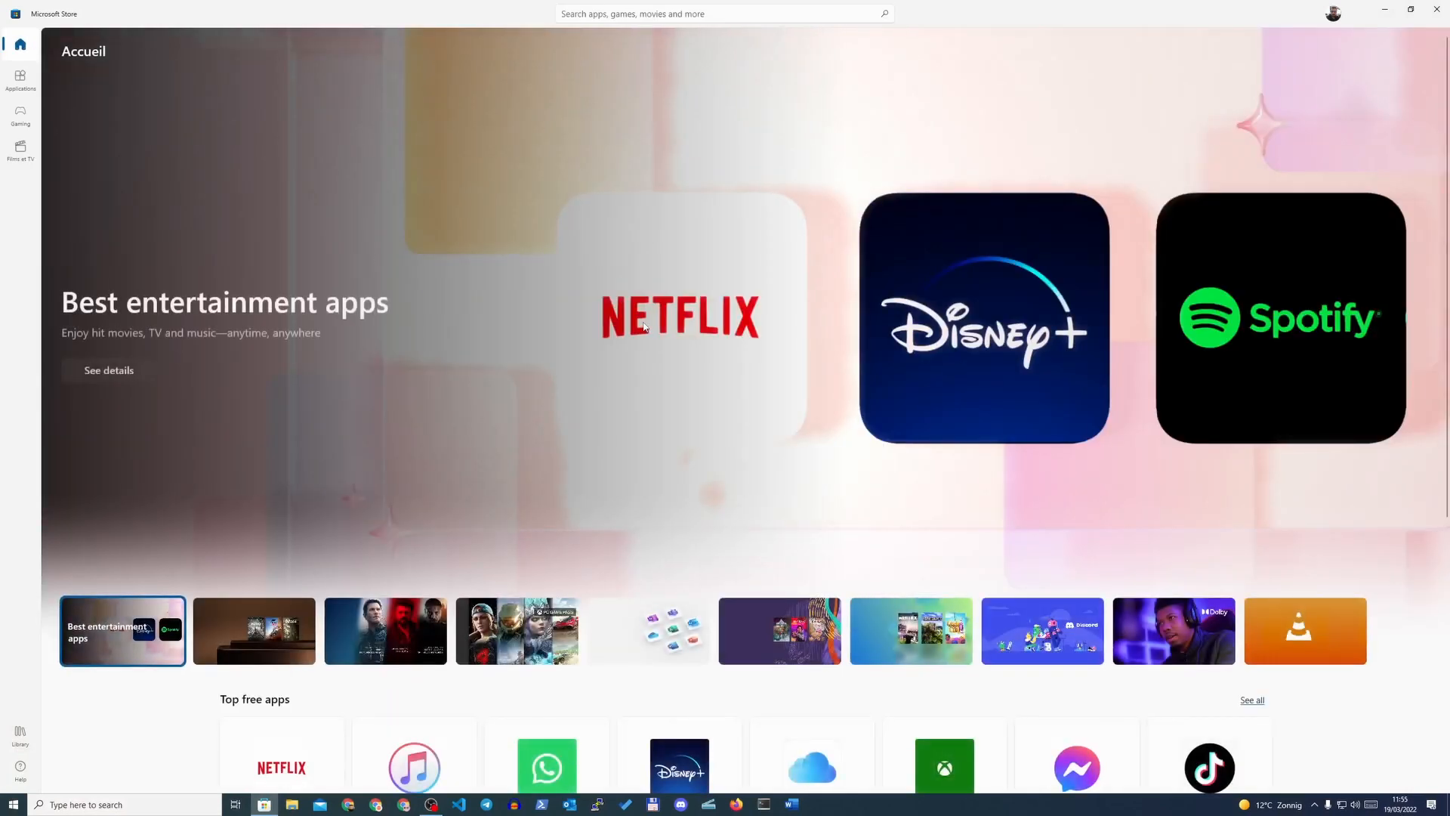
pyautogui.click(722, 13)
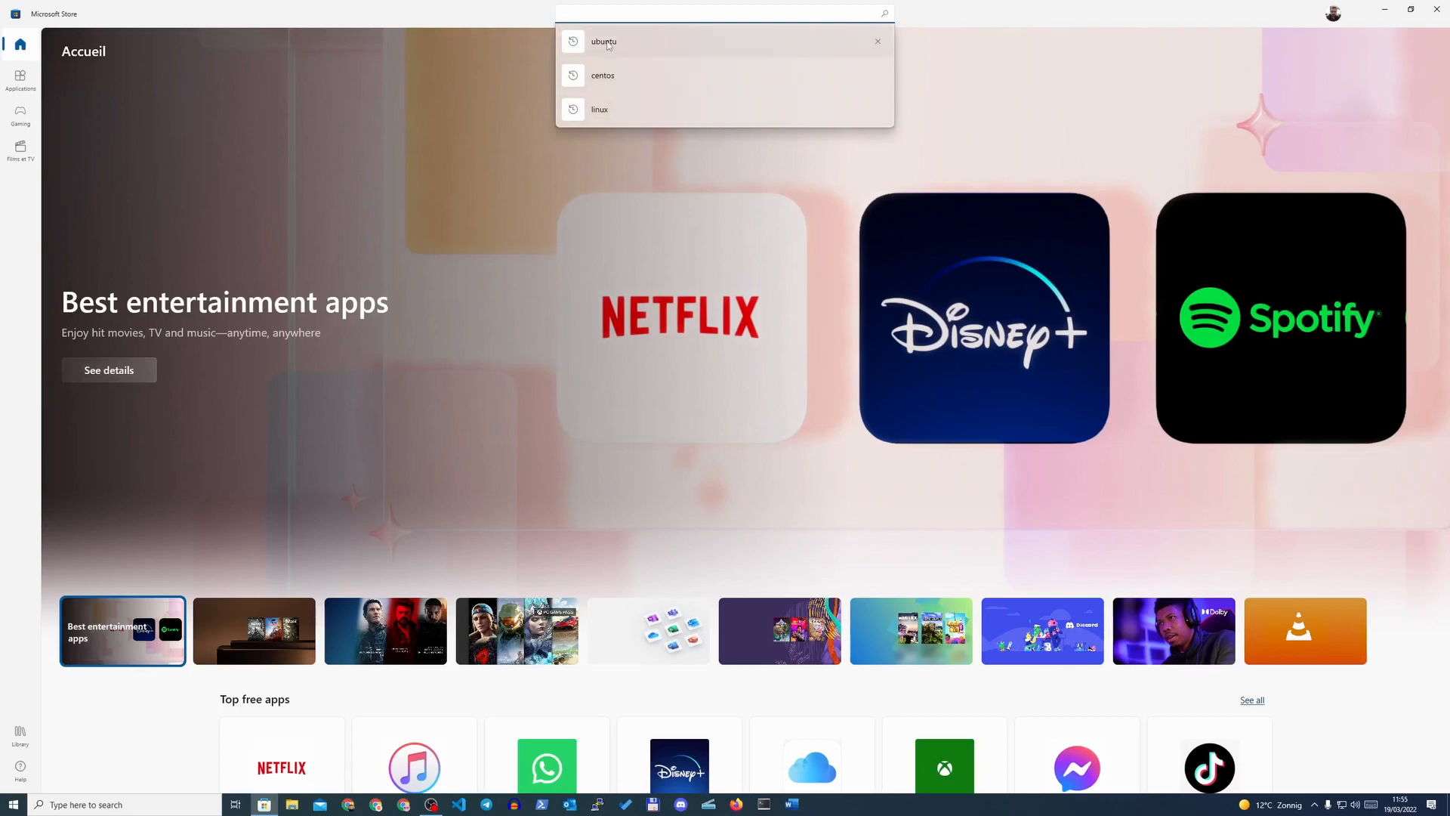
pyautogui.click(603, 41)
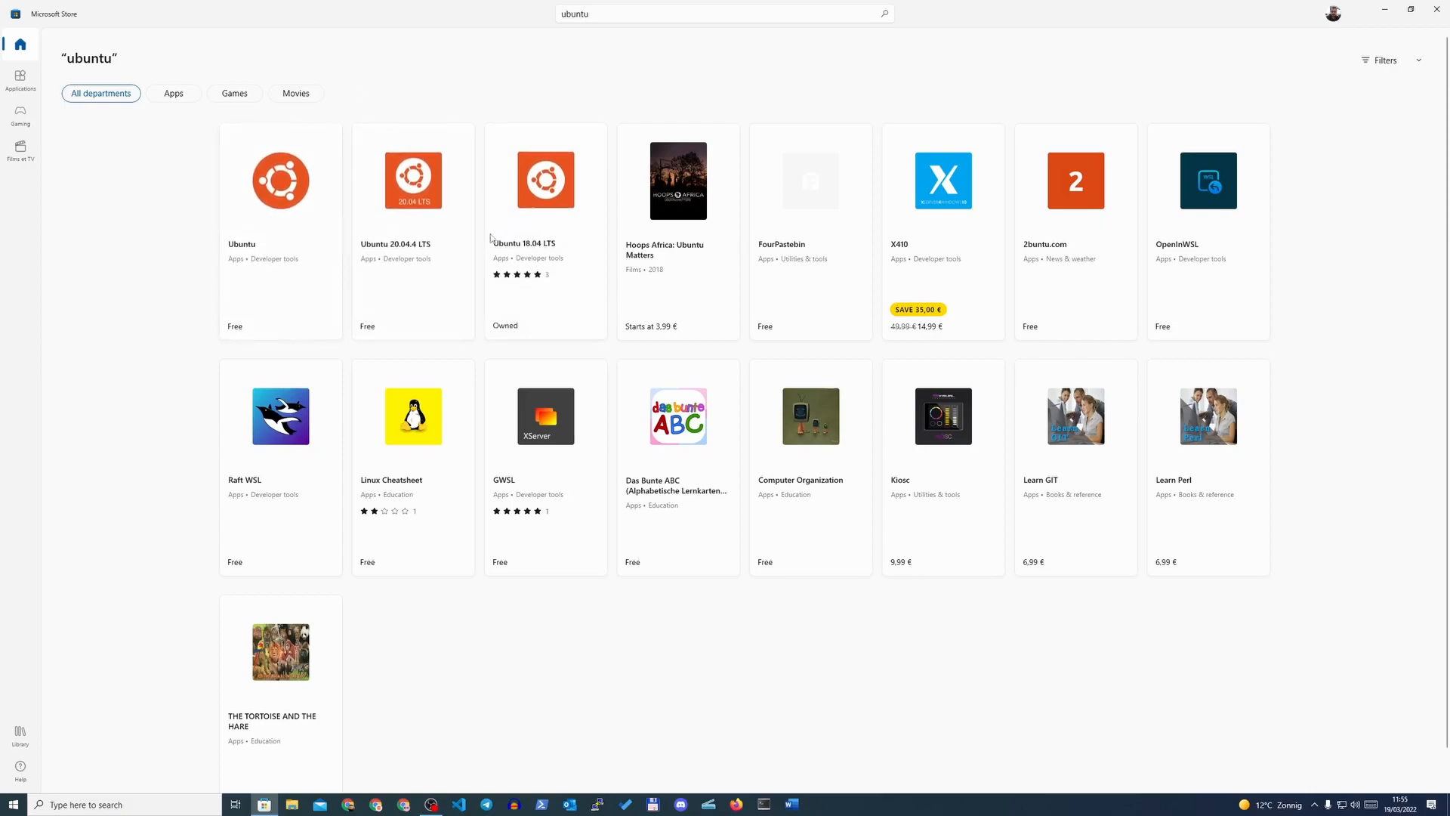
pyautogui.moveTo(257, 231)
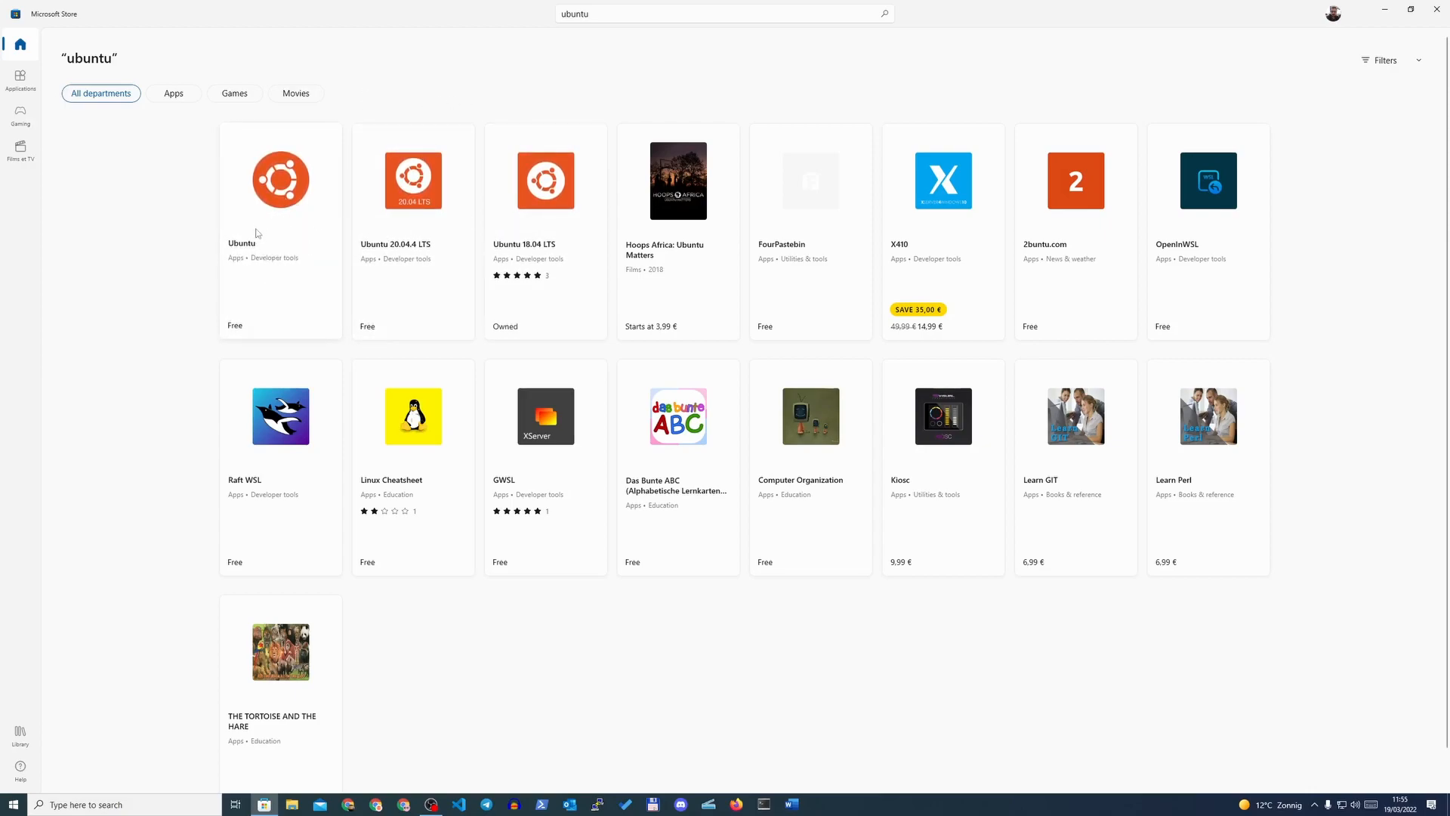
pyautogui.moveTo(276, 219)
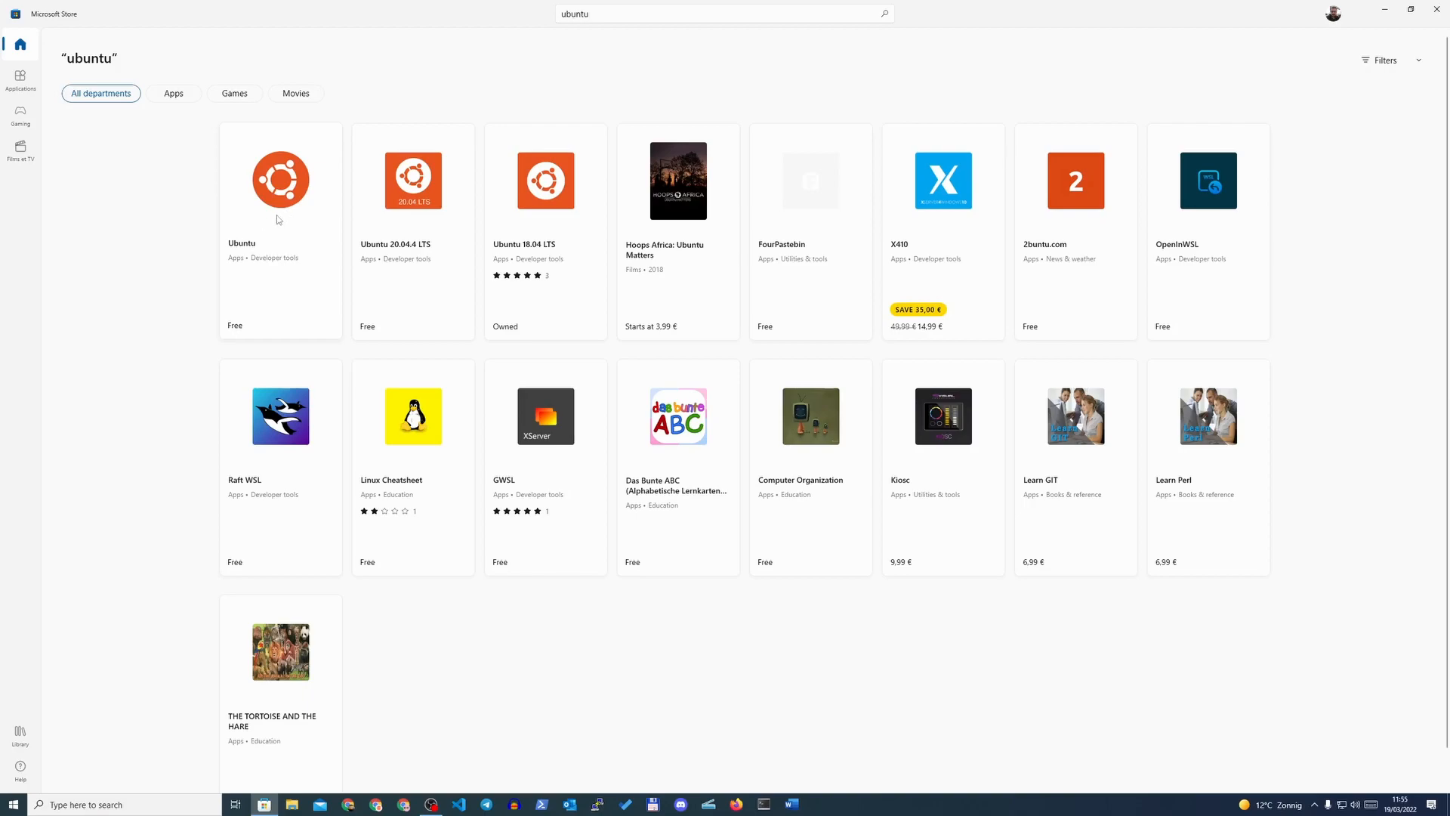
pyautogui.moveTo(261, 216)
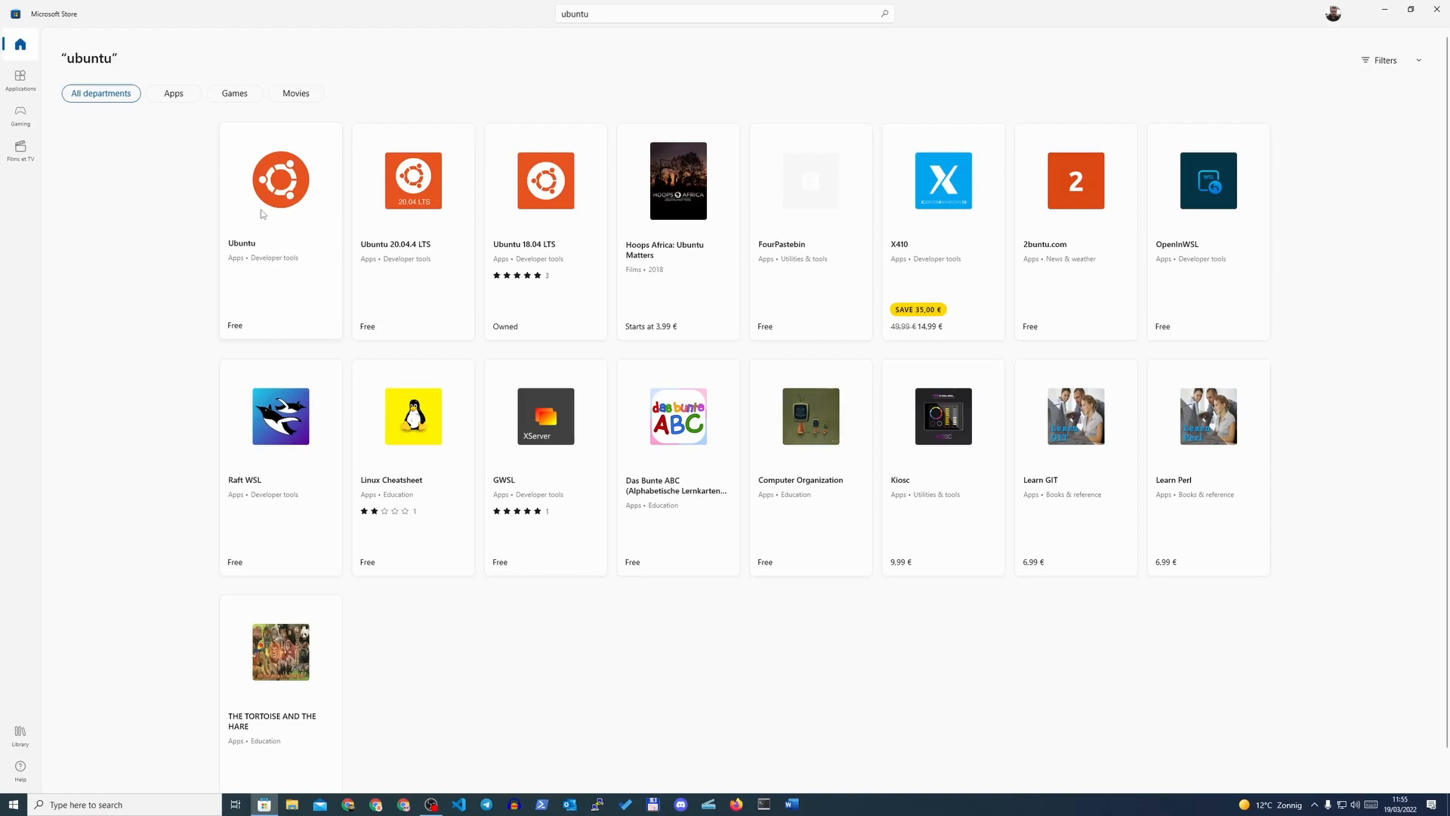
pyautogui.click(281, 180)
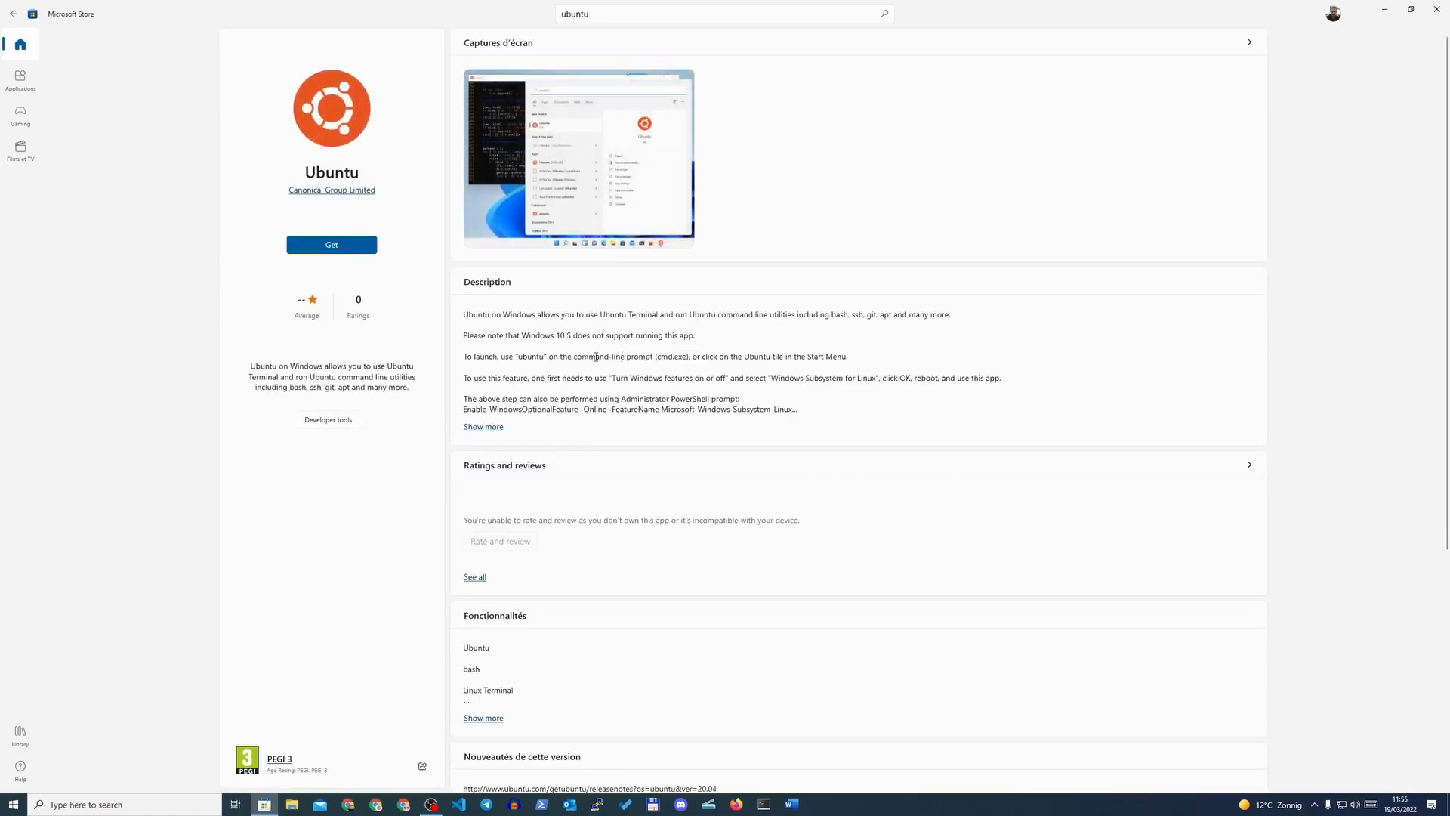
pyautogui.click(483, 426)
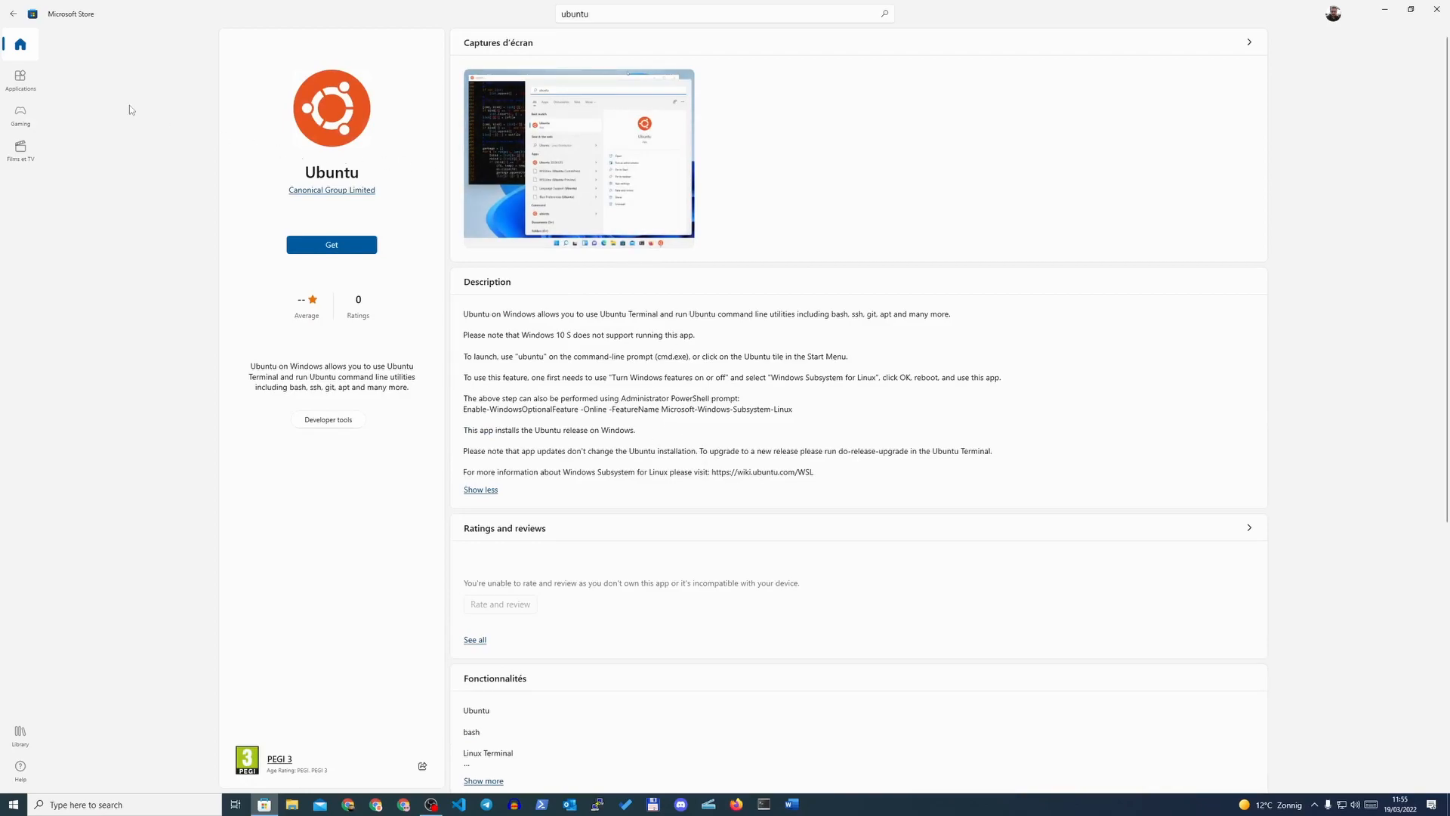
pyautogui.click(13, 14)
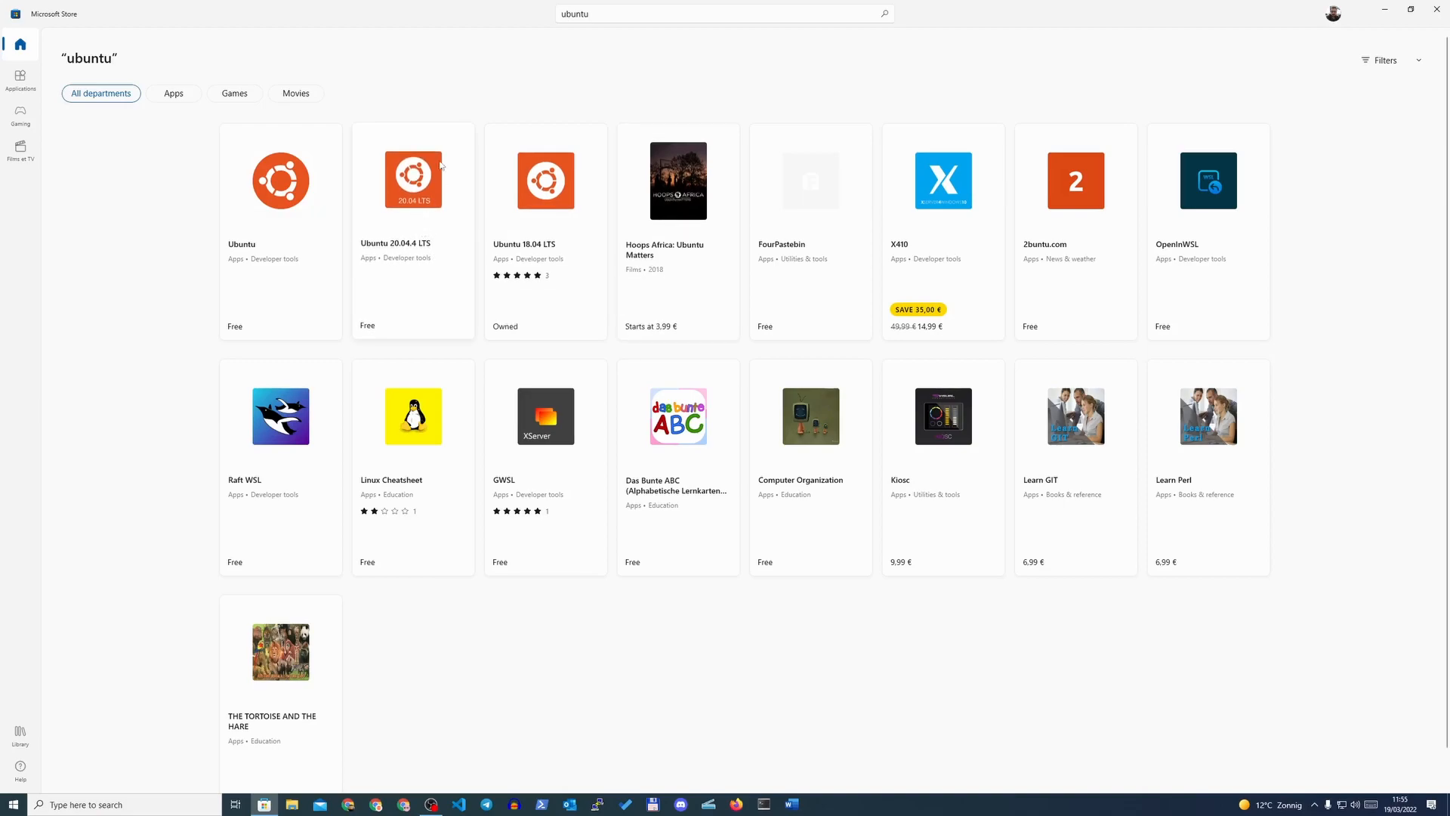
# Install Ubuntu 20.04.4 LTS from its store page and wait for the Open button.
pyautogui.click(412, 180)
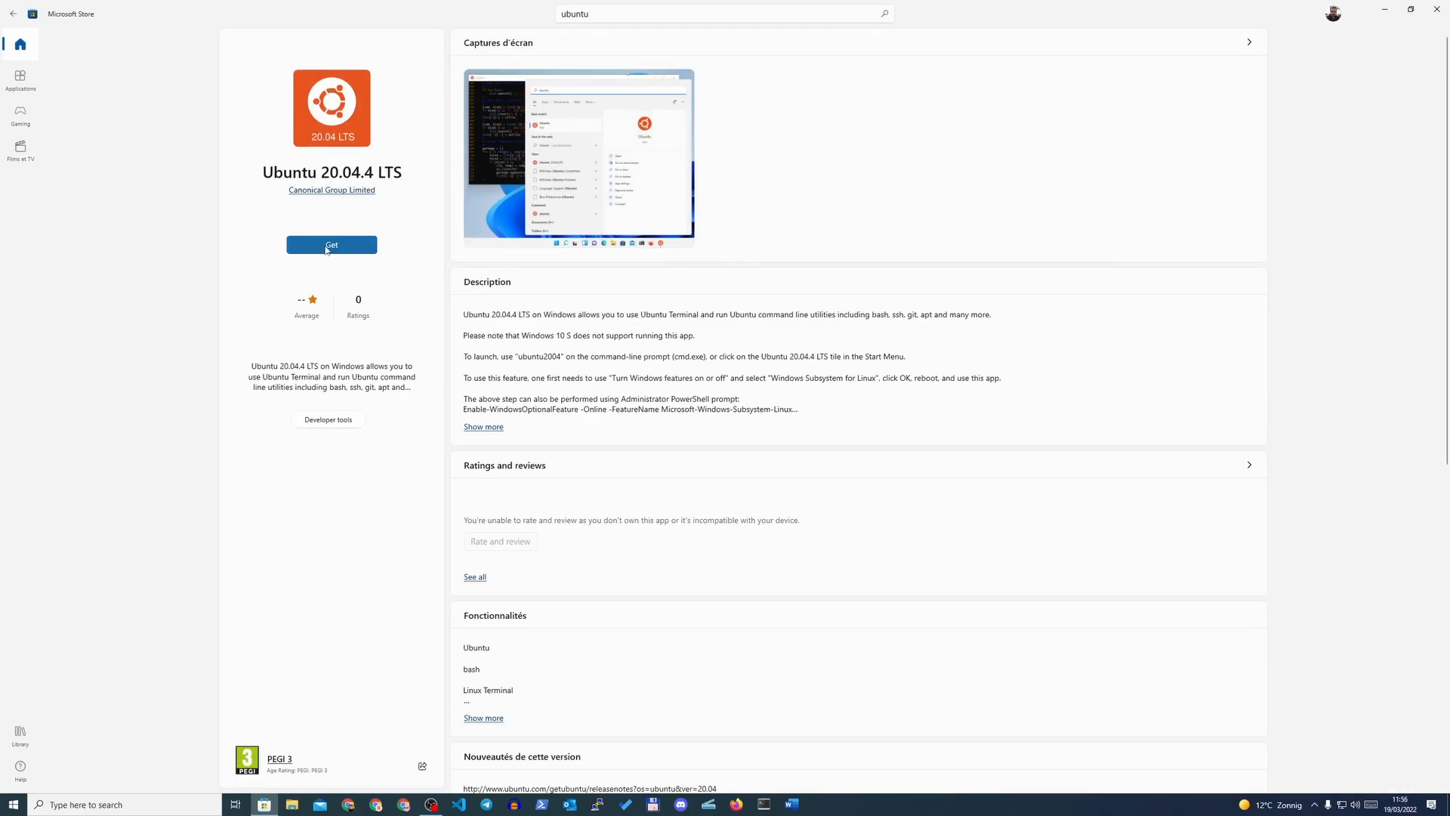
pyautogui.click(331, 245)
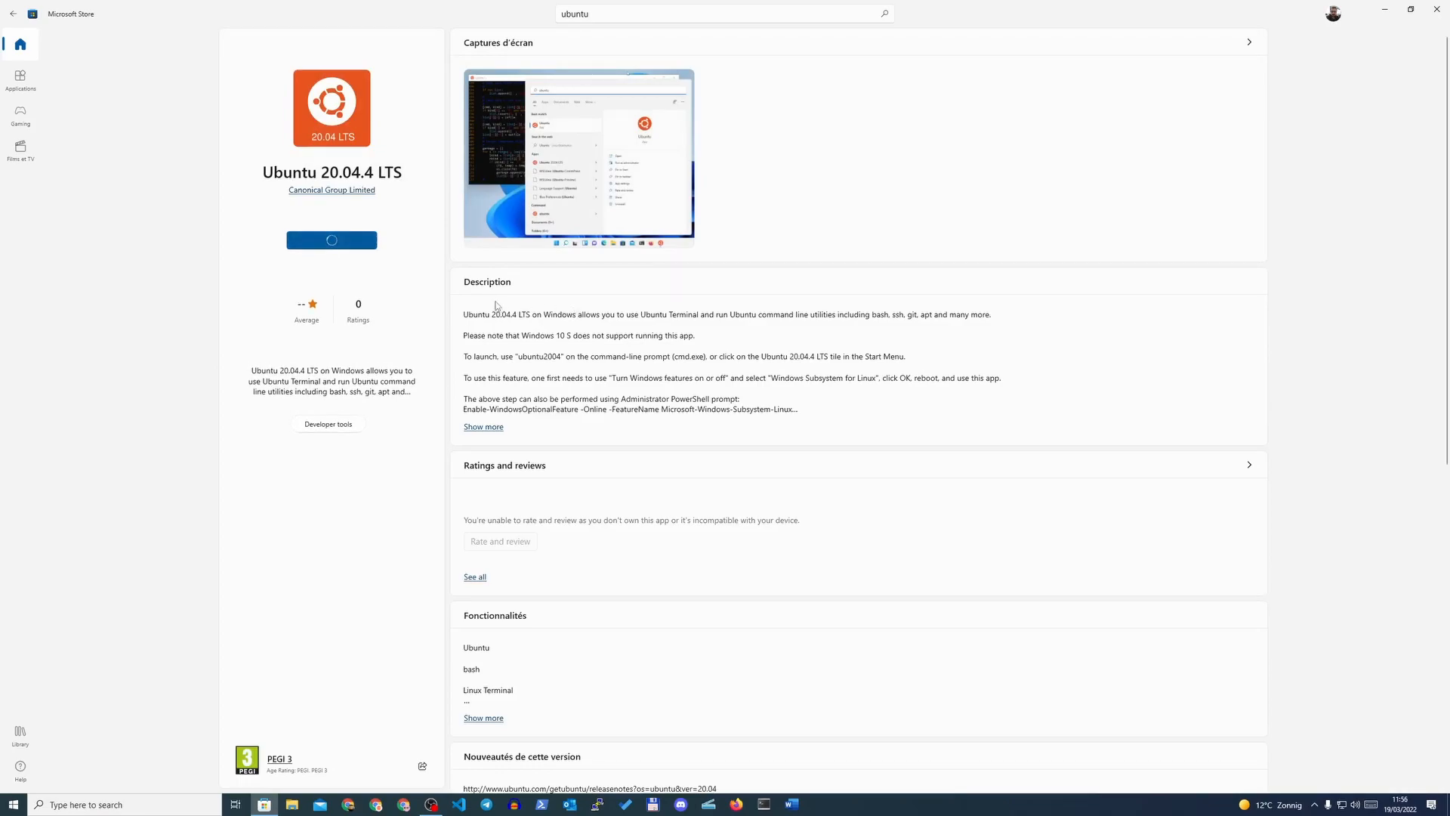
pyautogui.moveTo(583, 320)
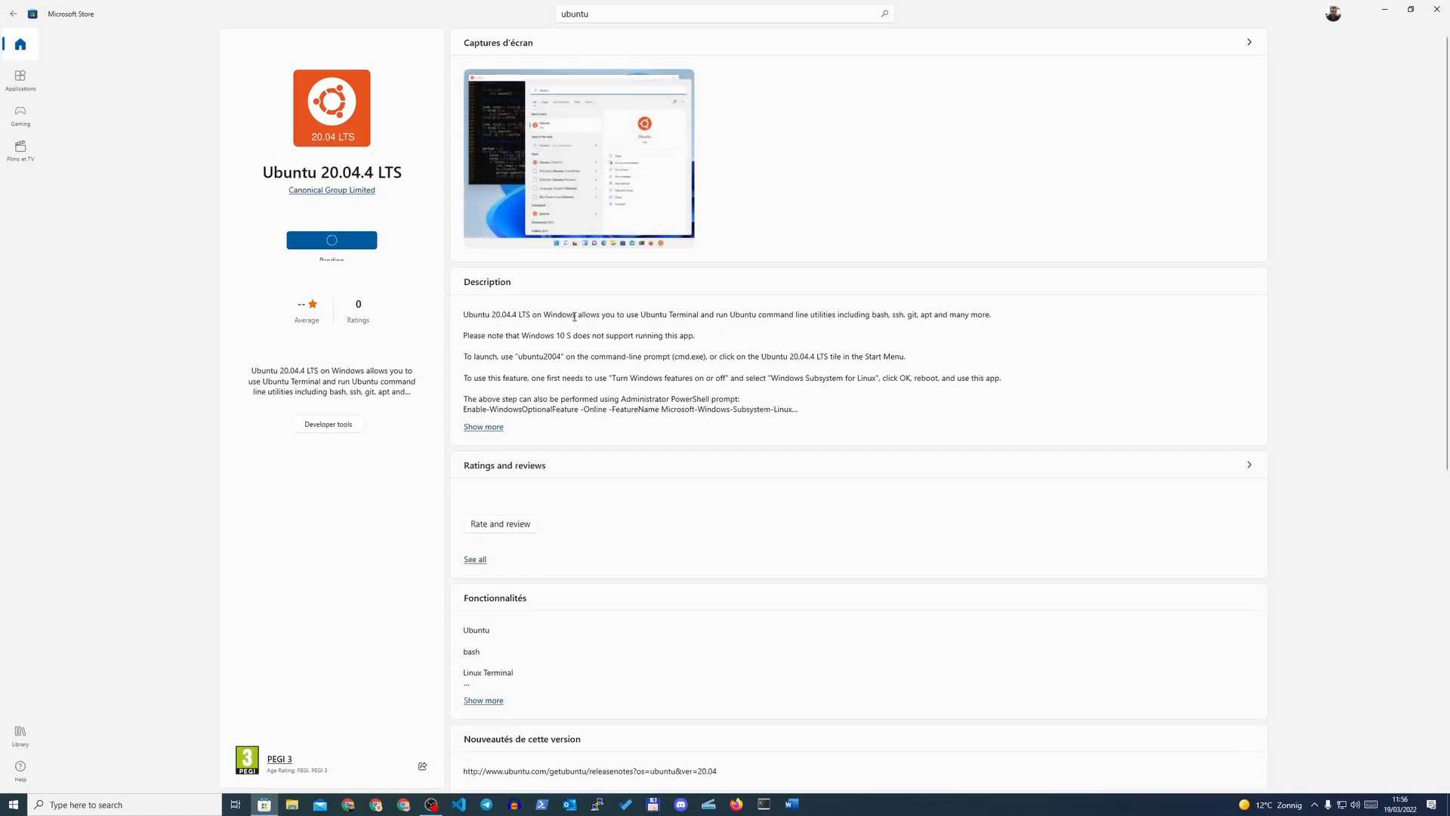
pyautogui.click(331, 240)
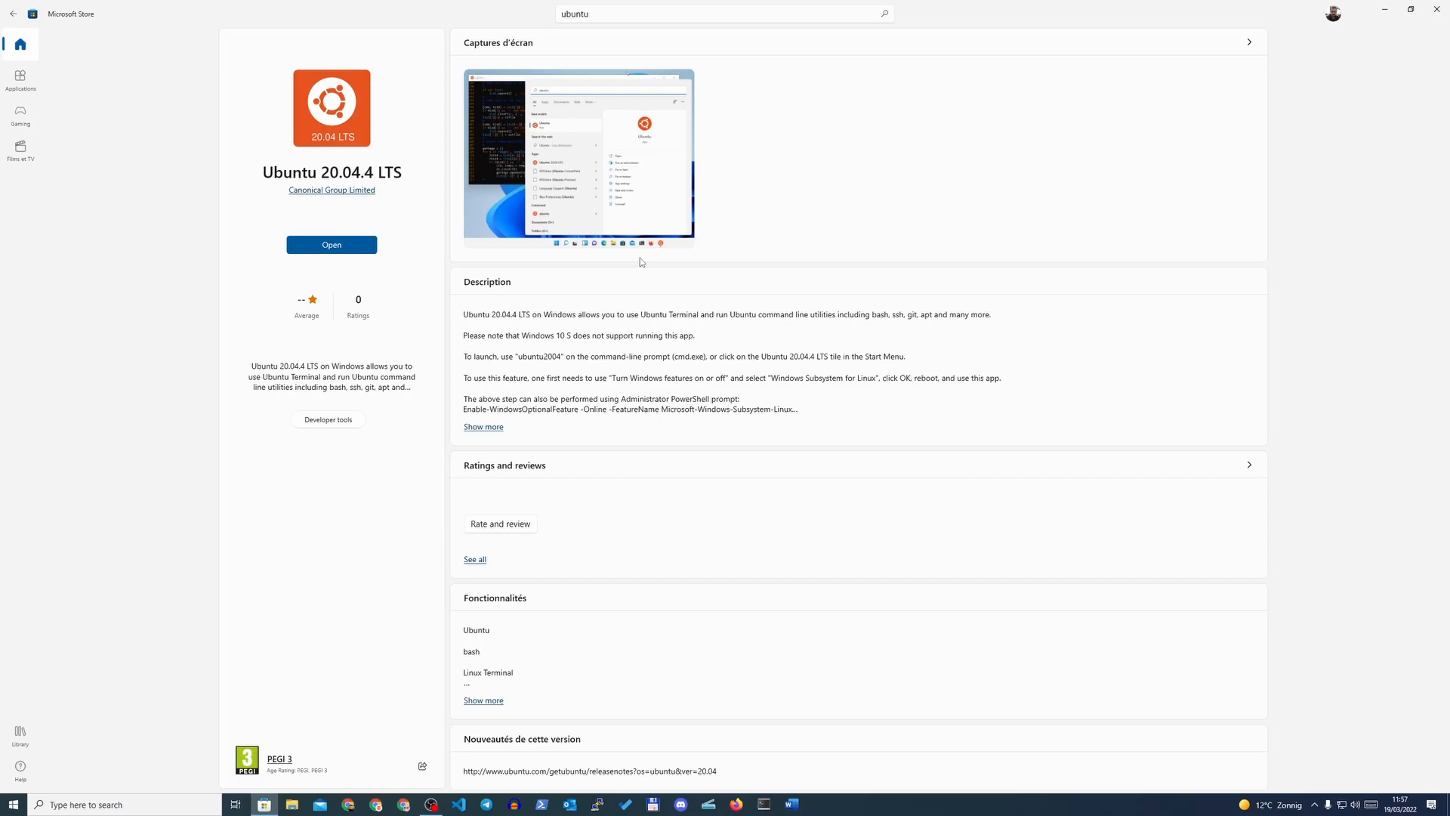
pyautogui.moveTo(393, 288)
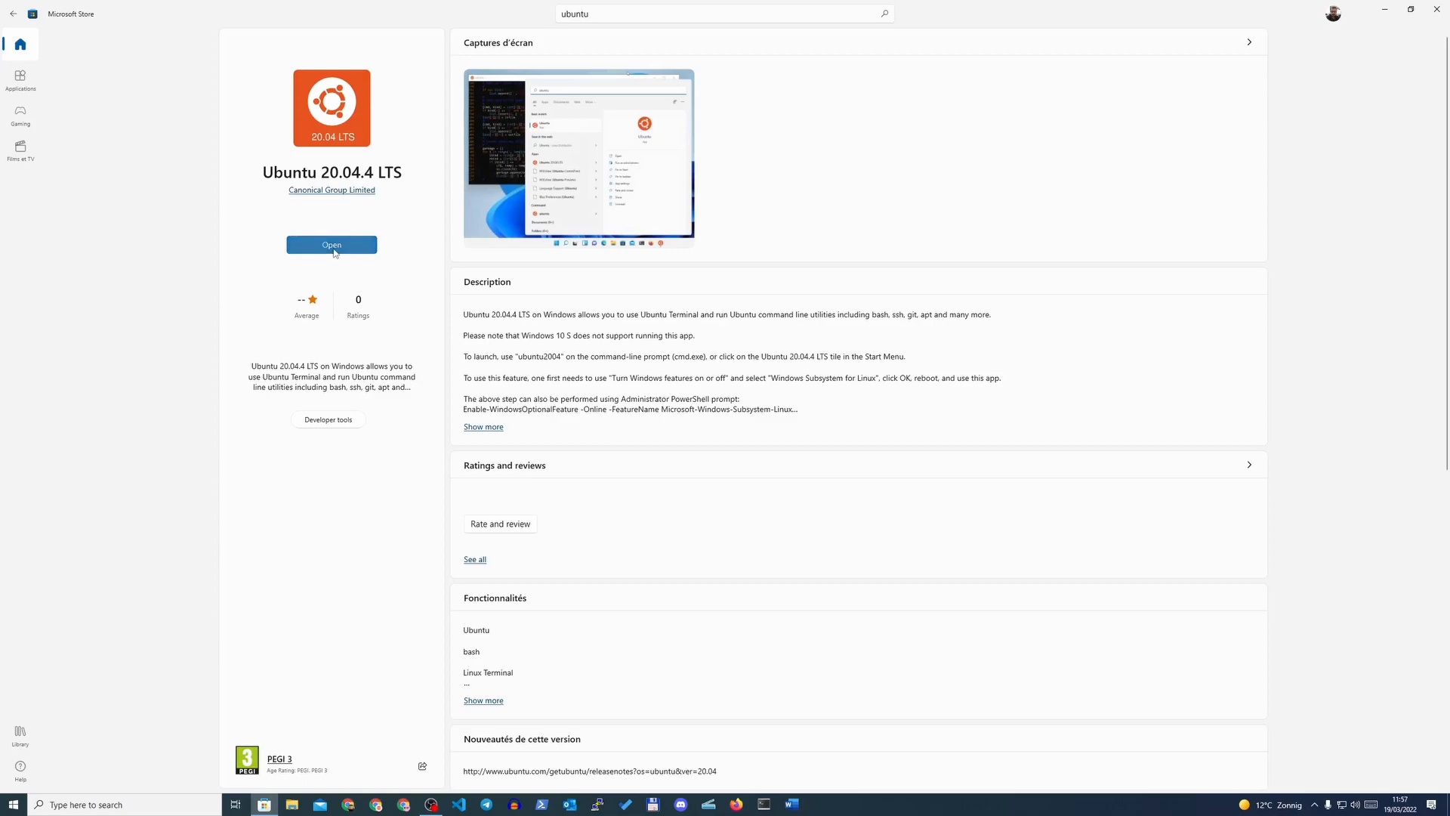
# Launch Ubuntu 20.04.4 LTS and create the default UNIX user 'herbert' with a password.
pyautogui.click(331, 244)
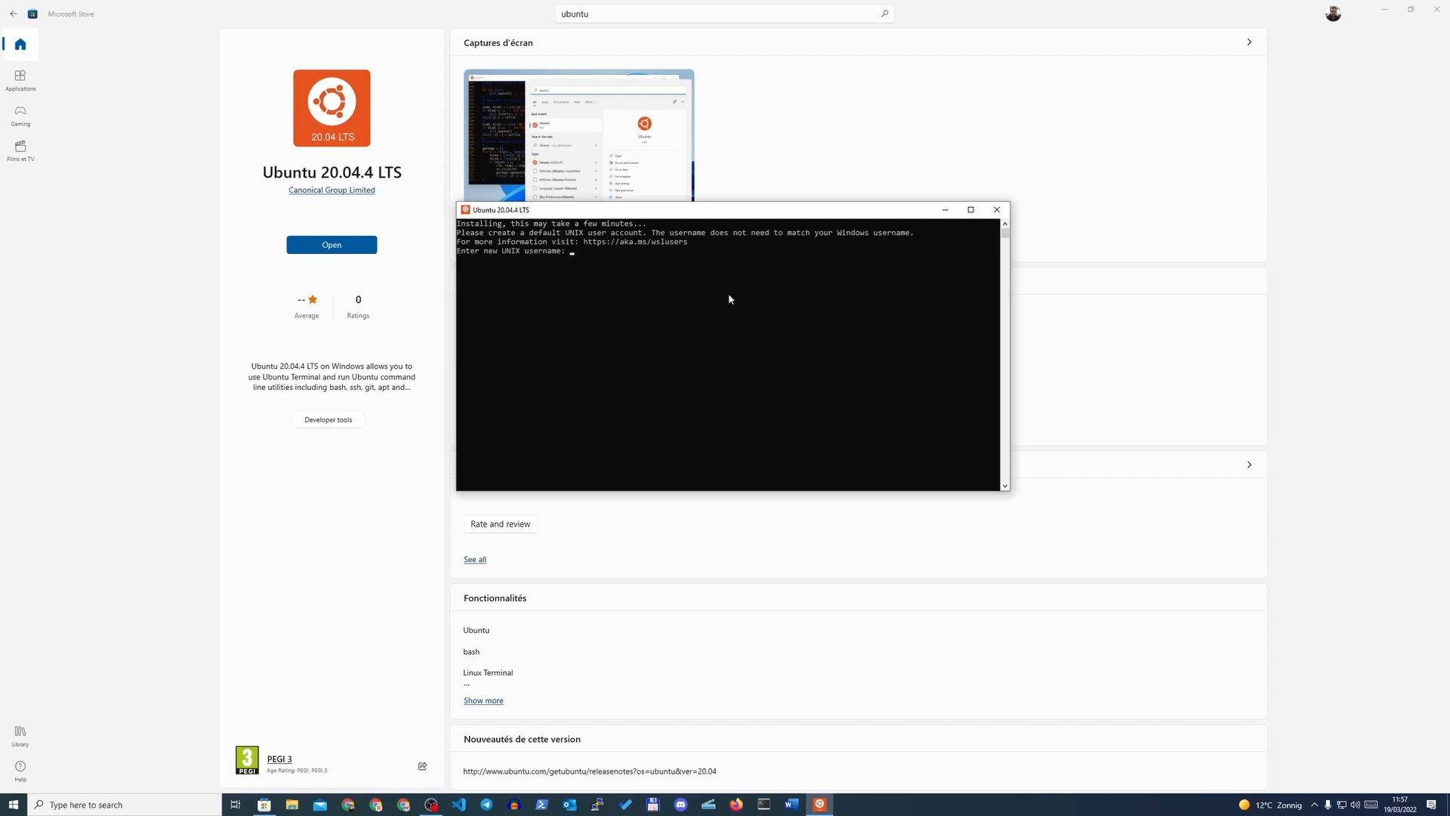
pyautogui.write('herbert')
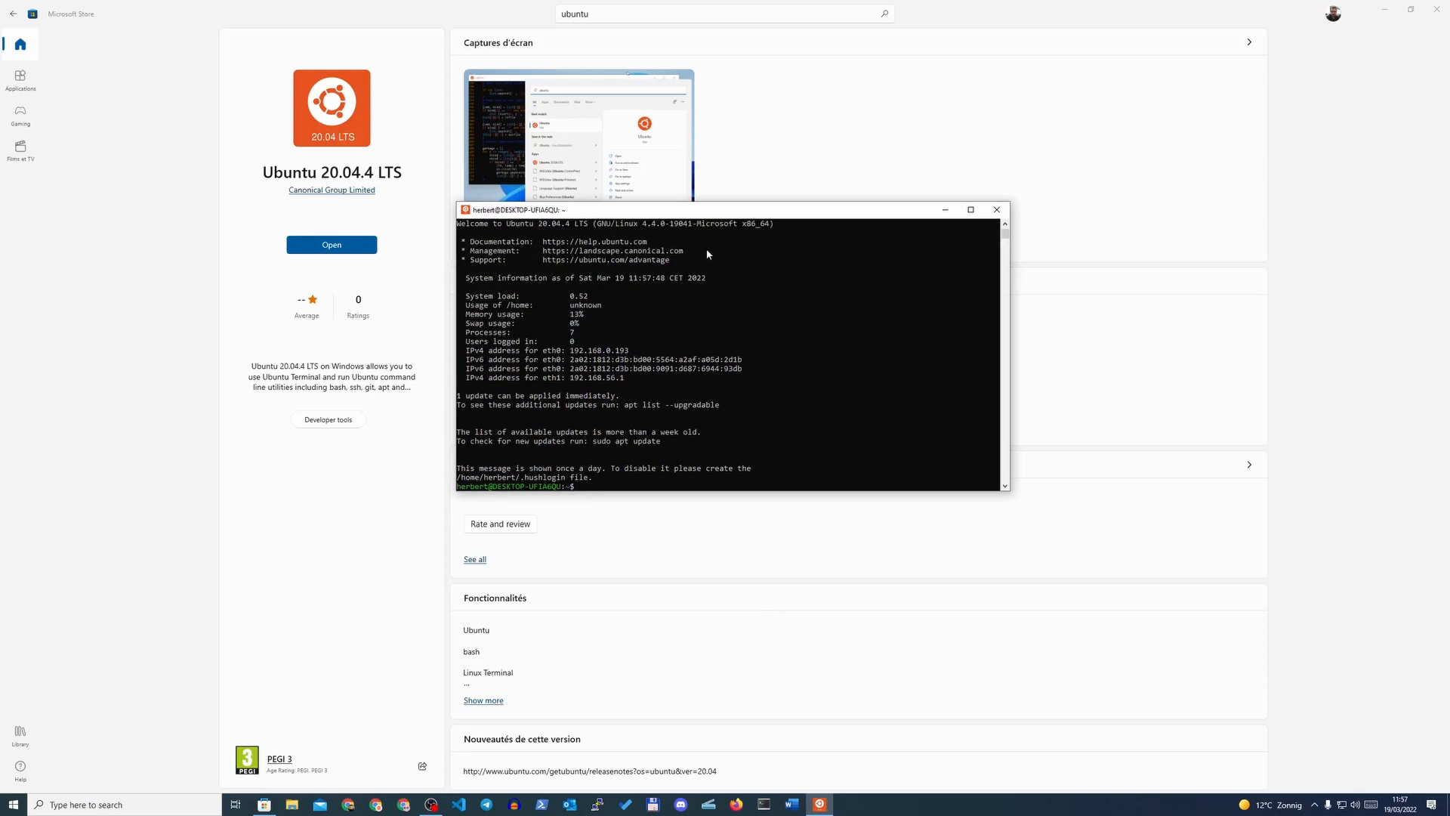
# Run 'sudo apt update' then 'sudo apt upgrade' and confirm the upgrade.
pyautogui.write('sudo')
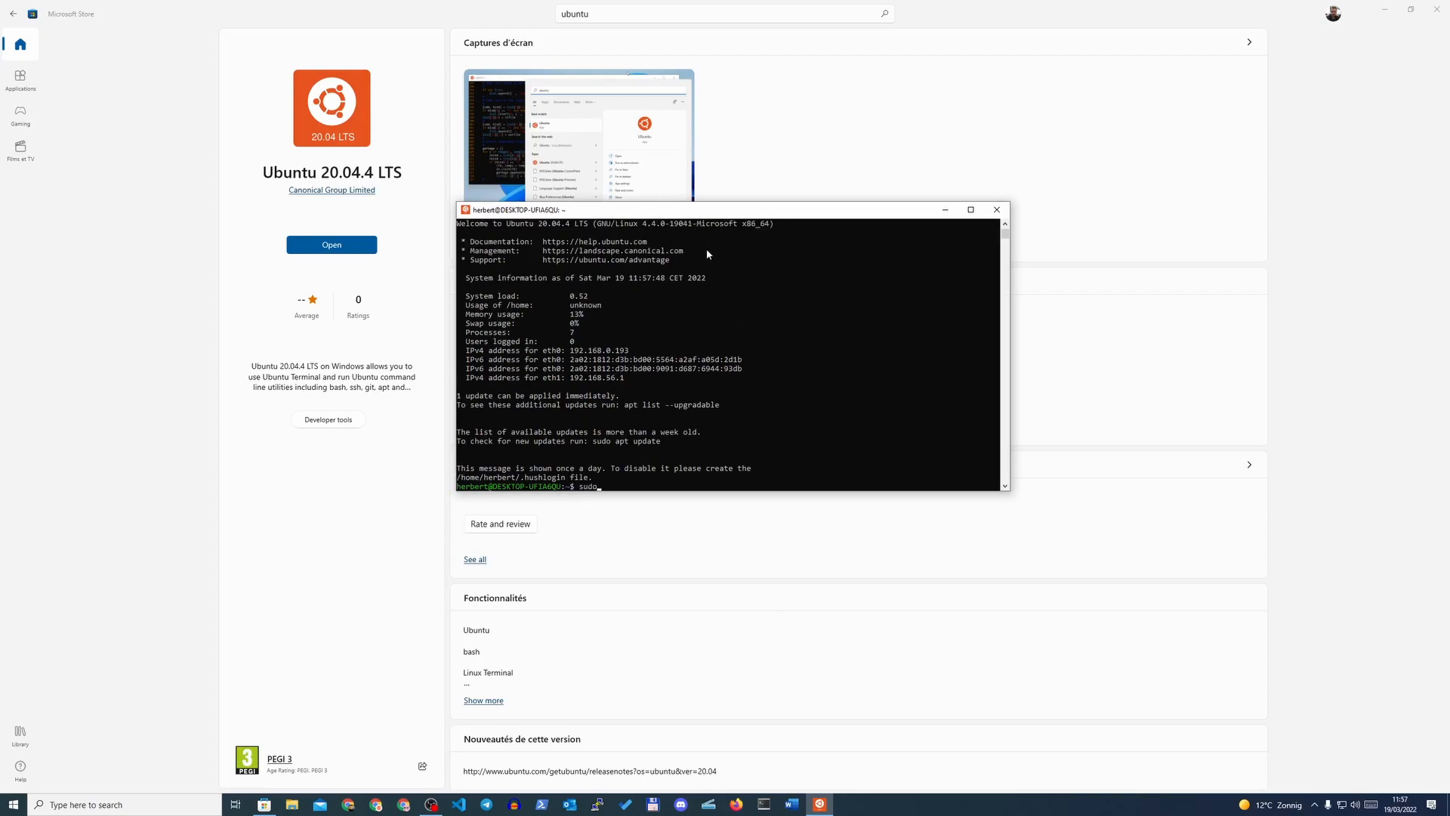
pyautogui.write('atp')
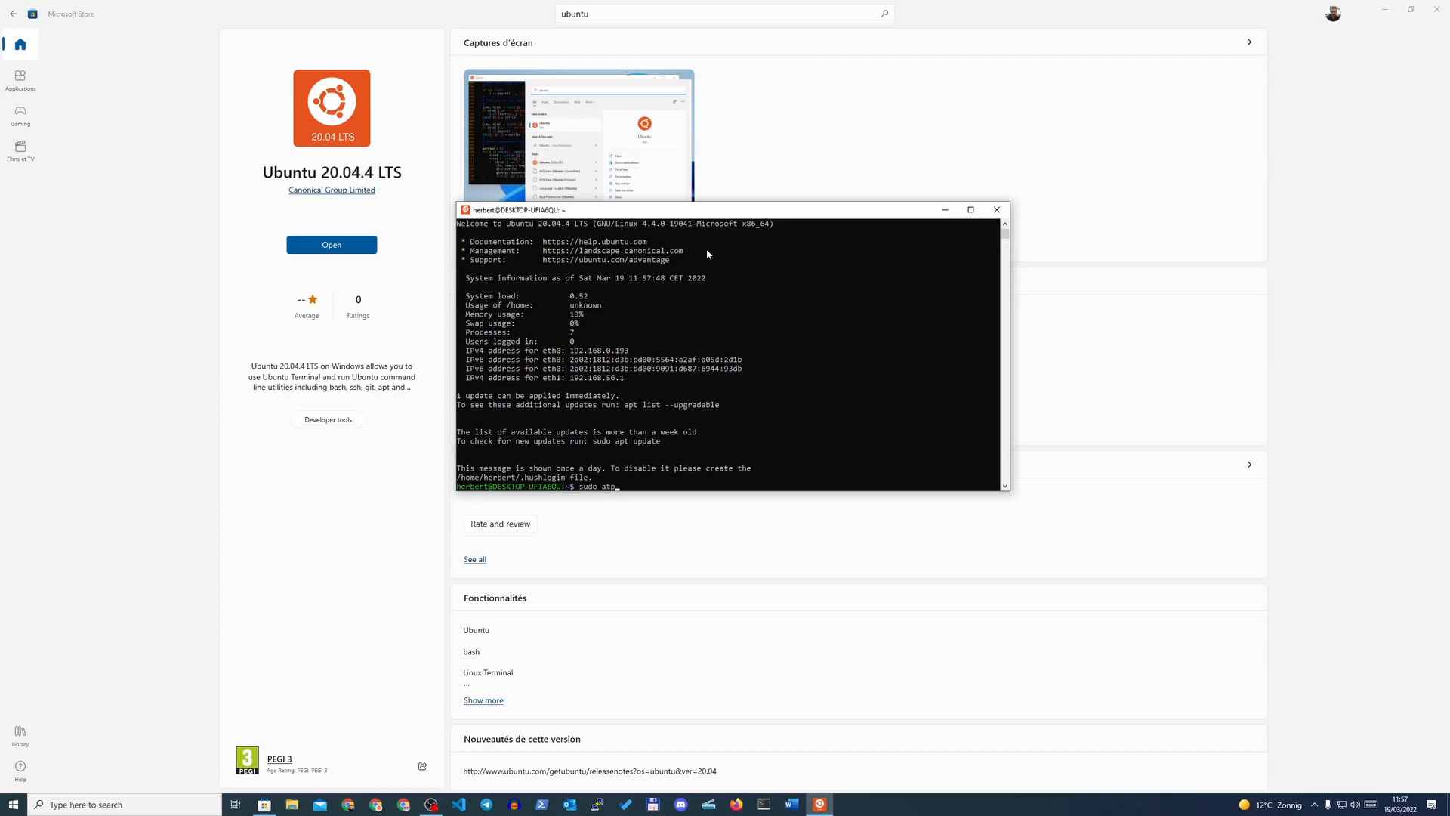
pyautogui.press('BackSpace')
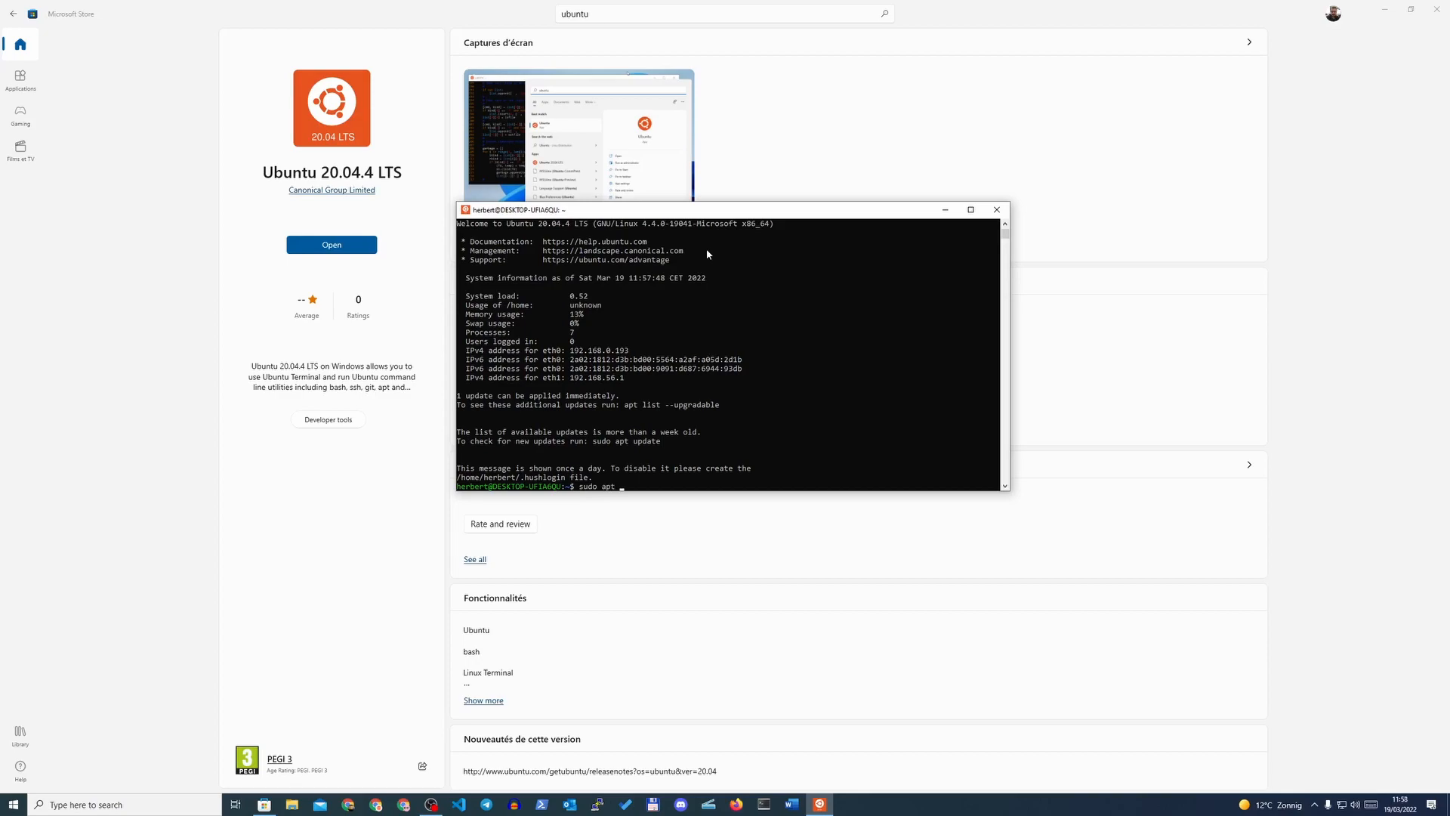
pyautogui.write('update')
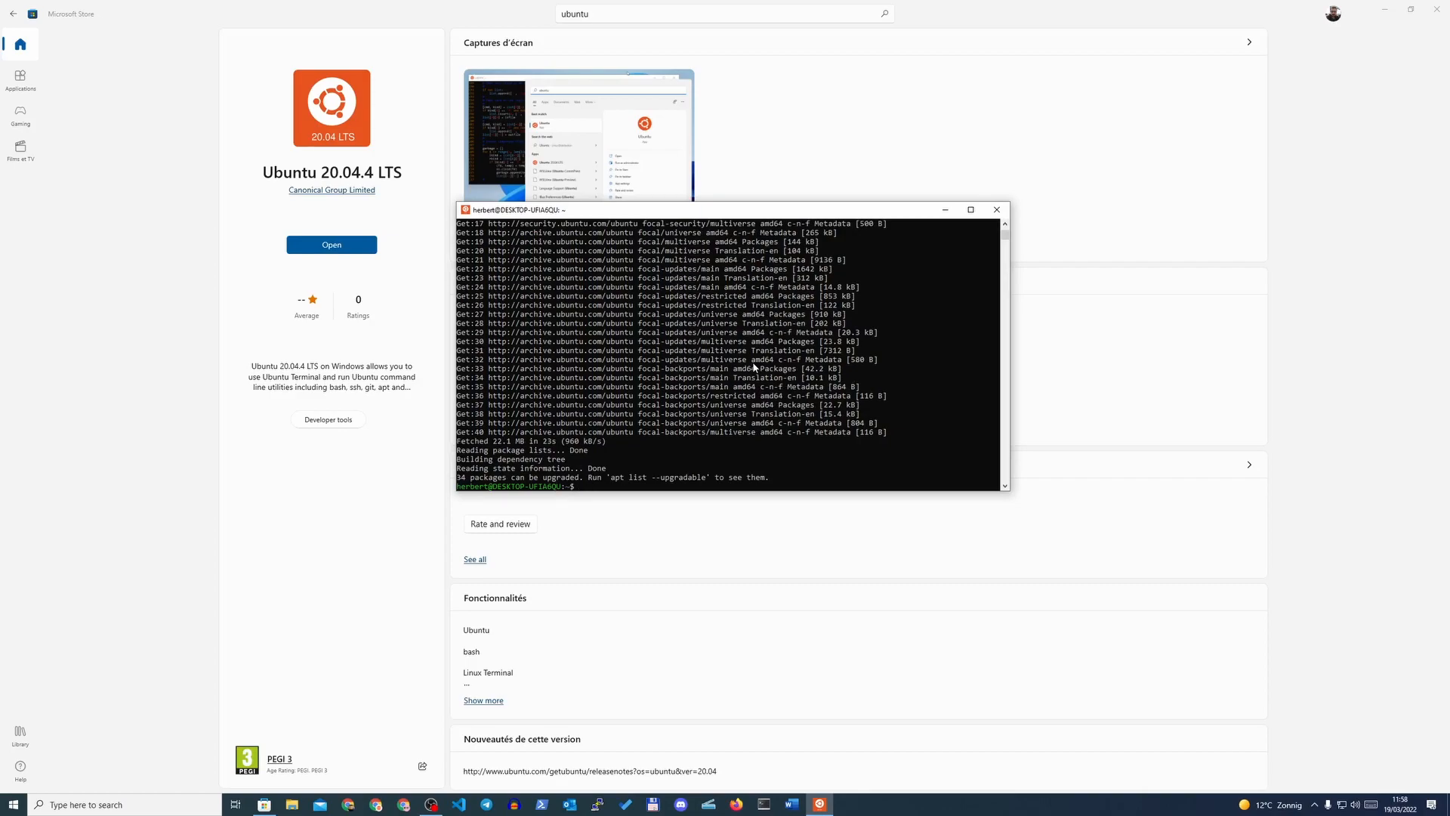
pyautogui.write('sudo apt')
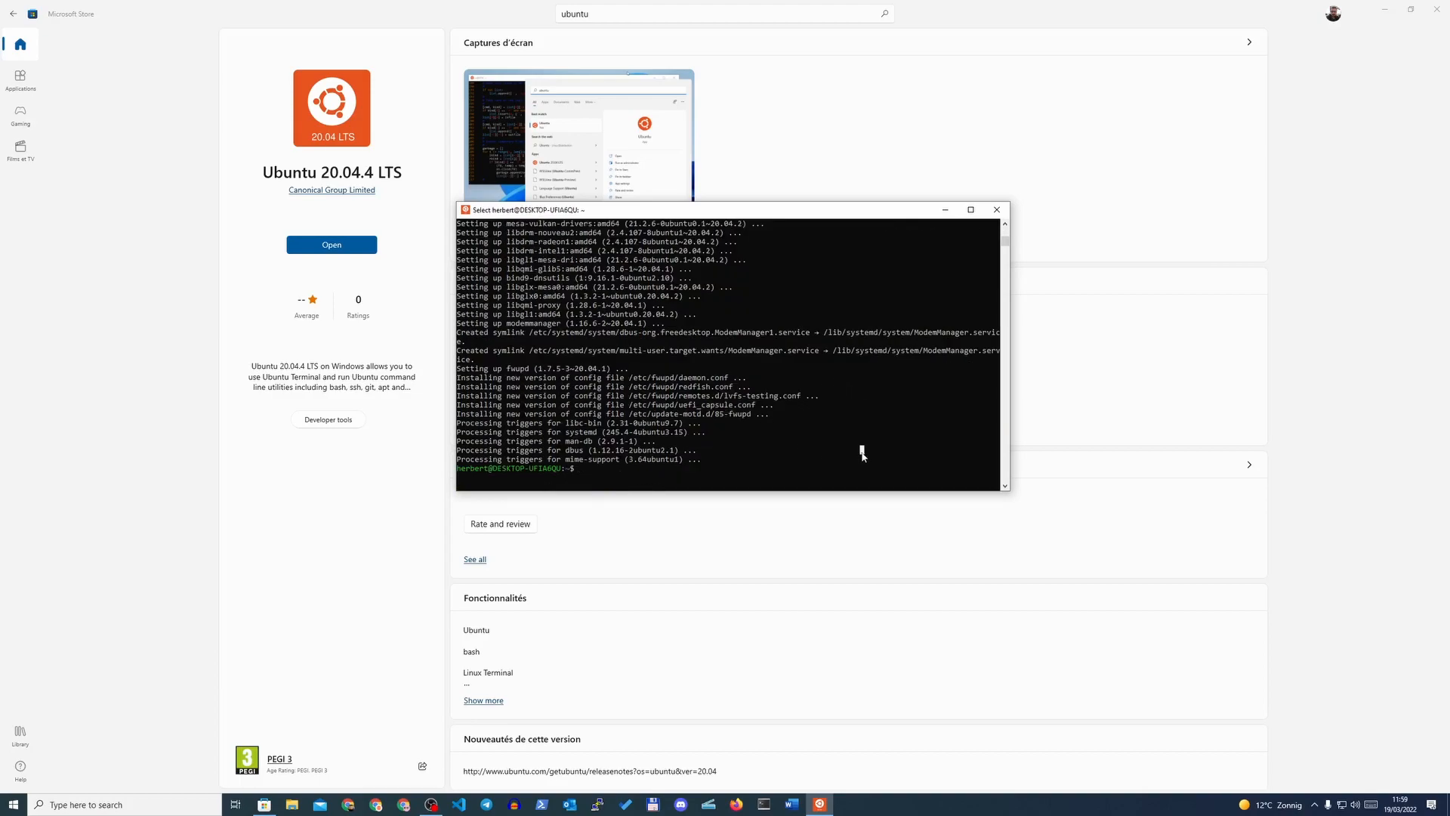
# Write 'hello there' into test.txt with vim, save it, and print it with cat.
pyautogui.write('vim')
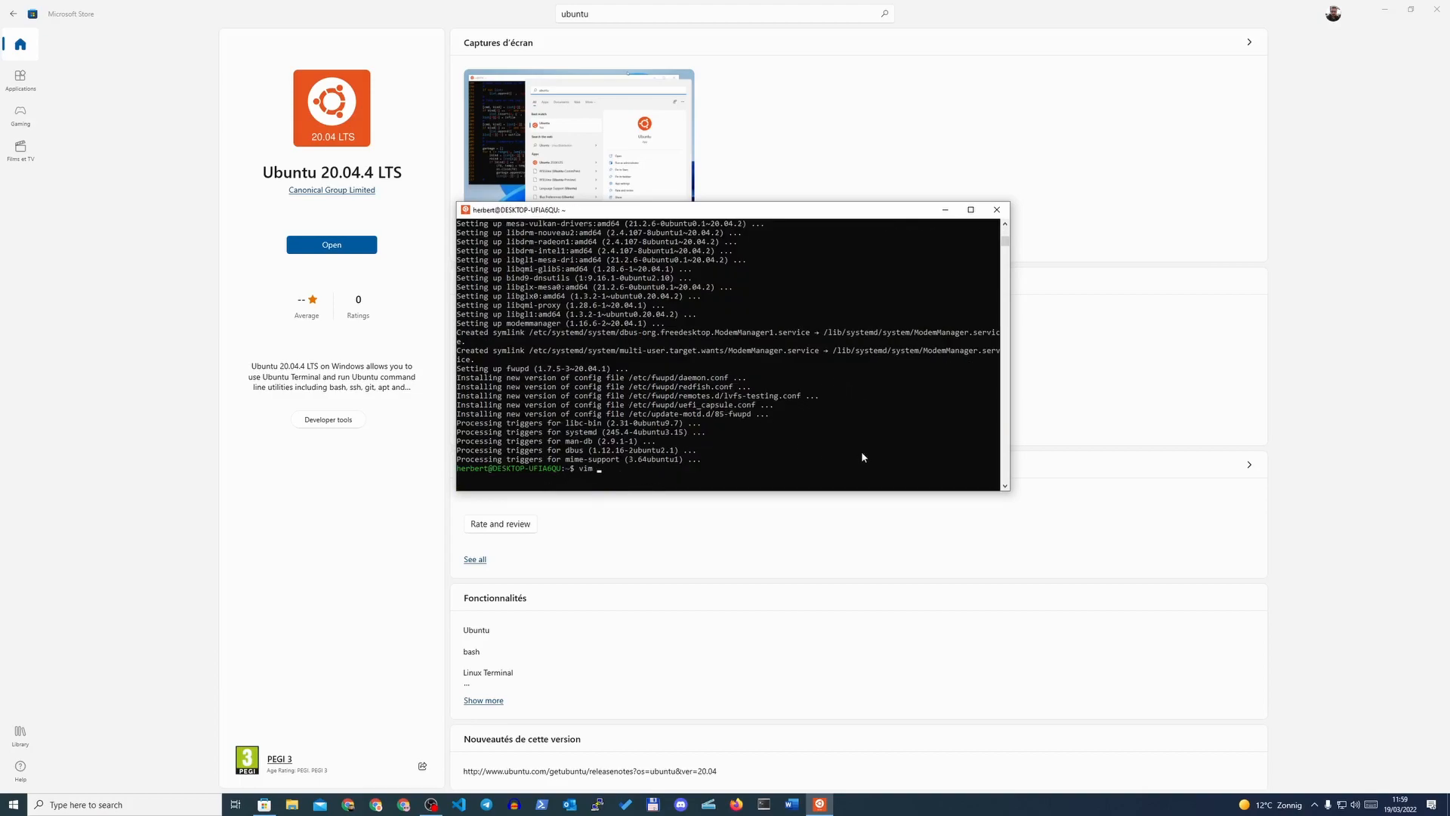
pyautogui.write('test.t')
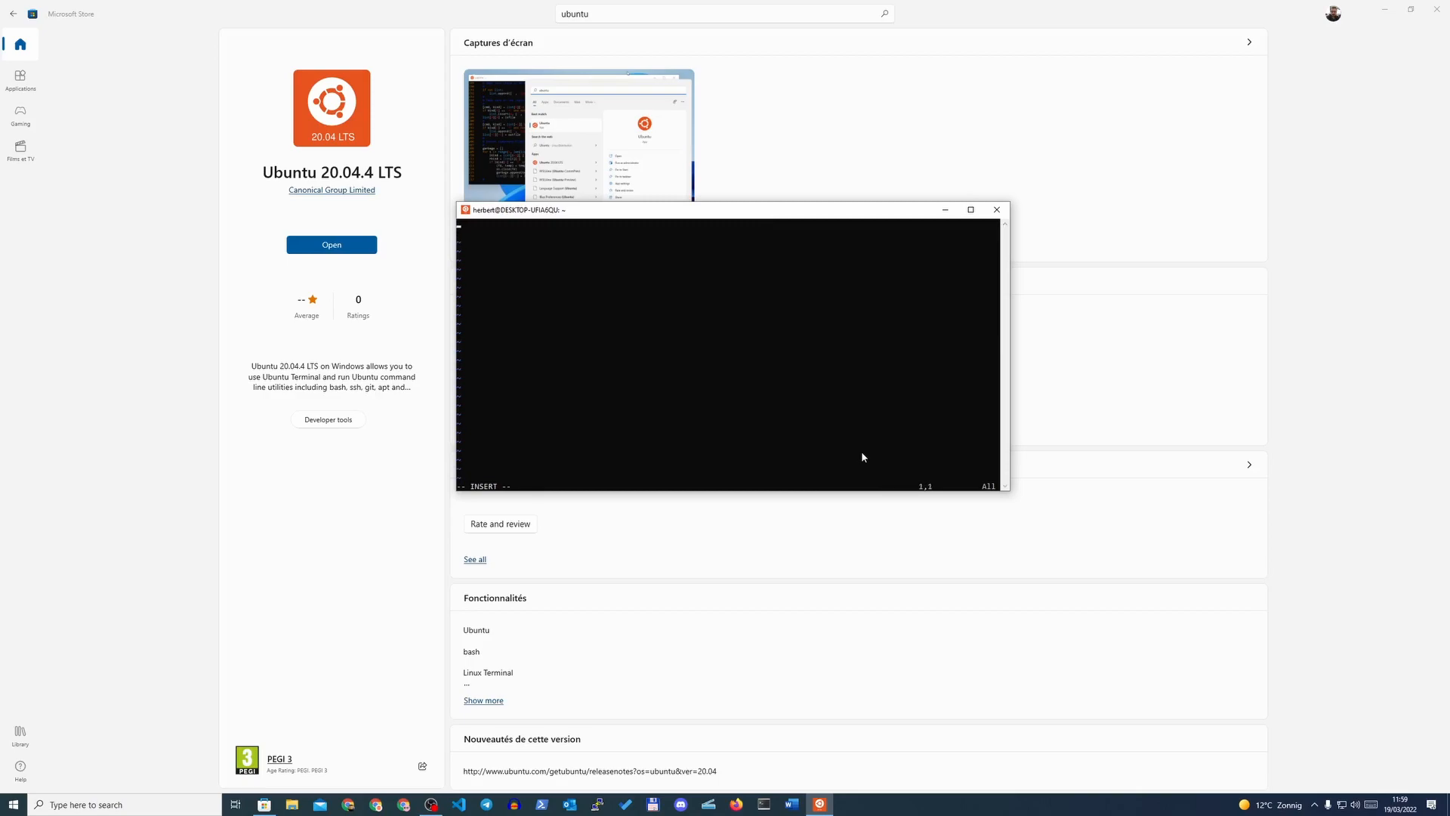
pyautogui.write('hello there')
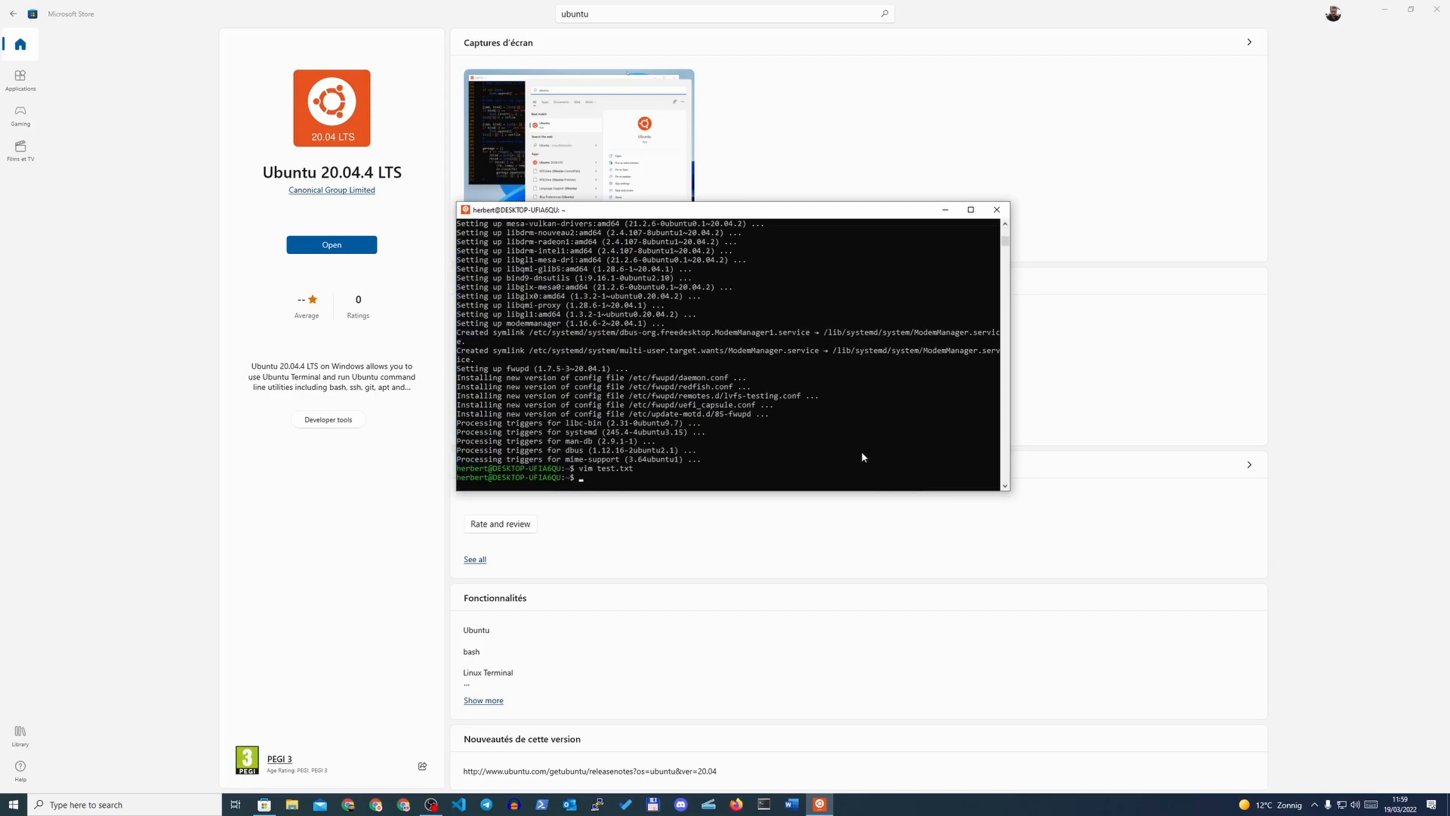
pyautogui.write('ca test.txt')
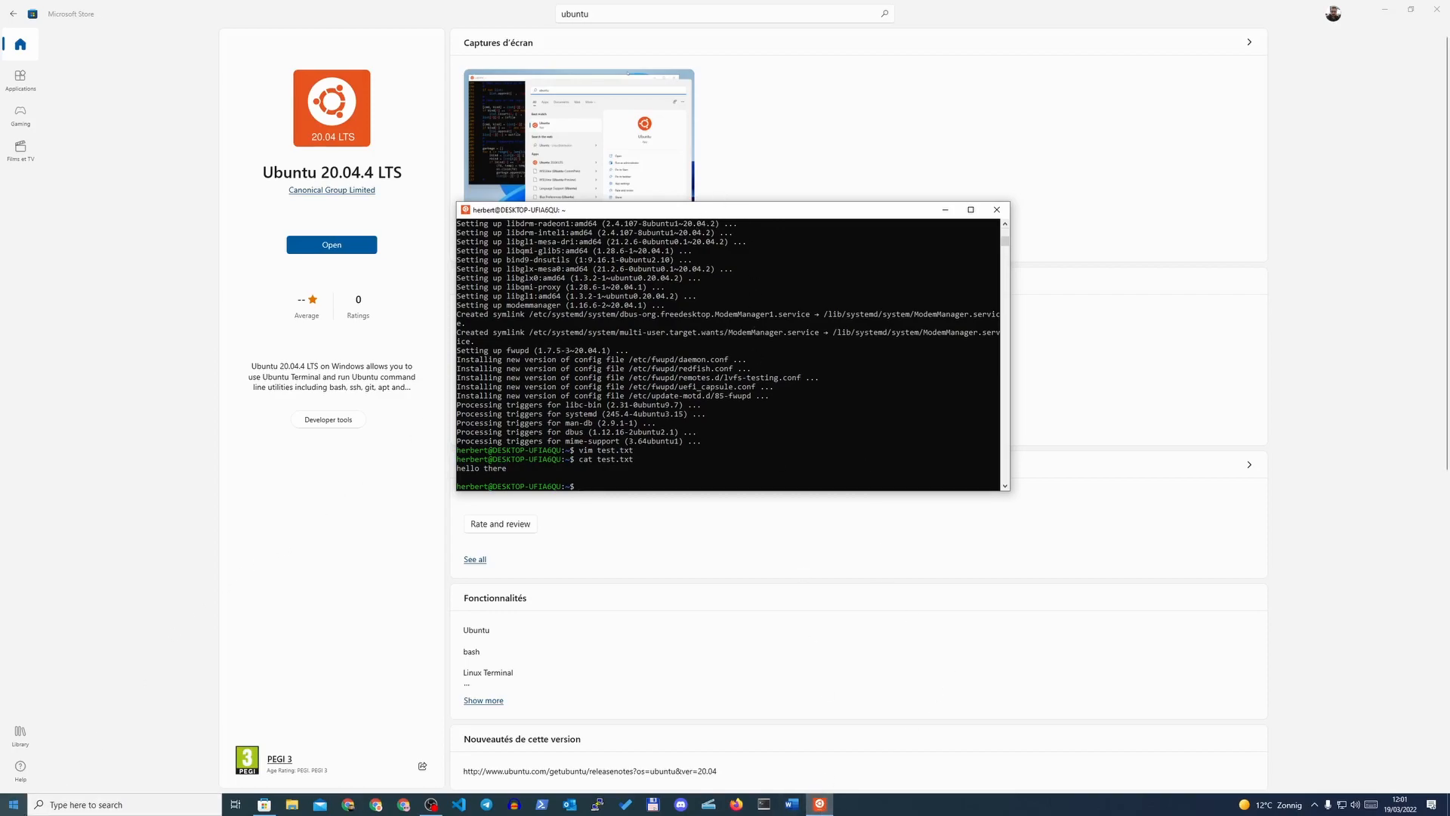
pyautogui.moveTo(184, 47)
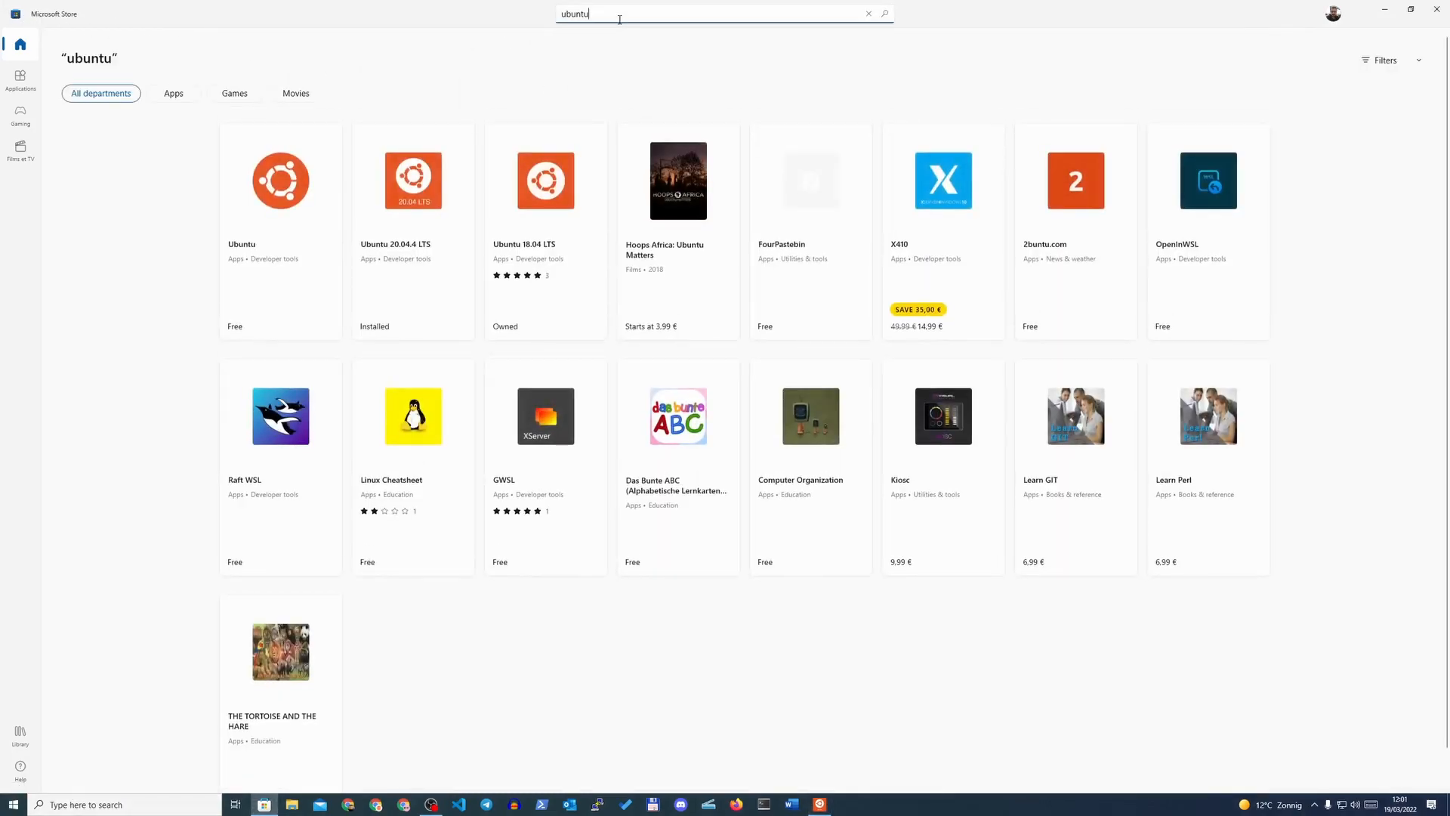
# Search the Store for 'command line' then 'windows terminal' and launch Windows Terminal.
pyautogui.write('command line')
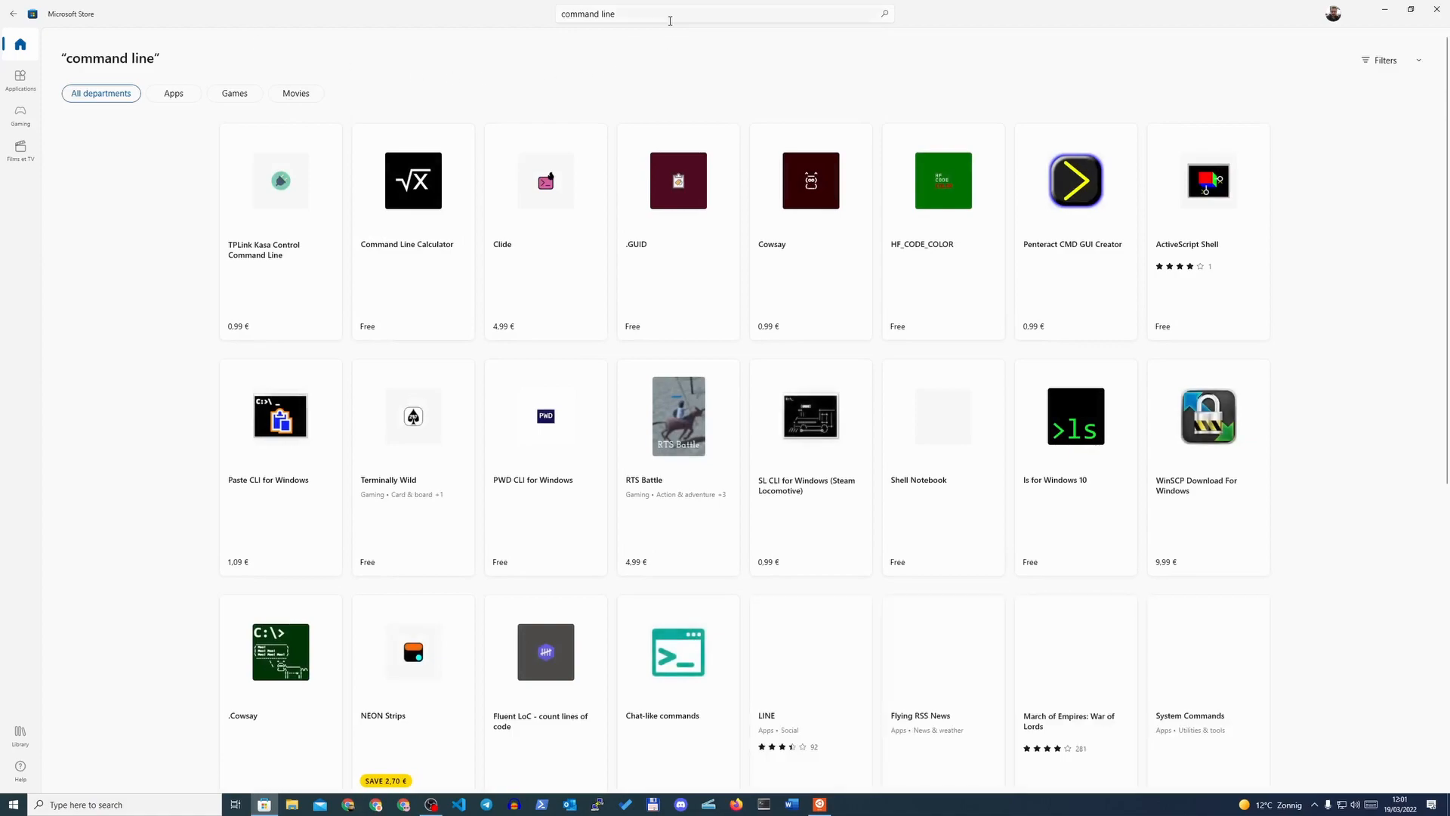
pyautogui.click(648, 14)
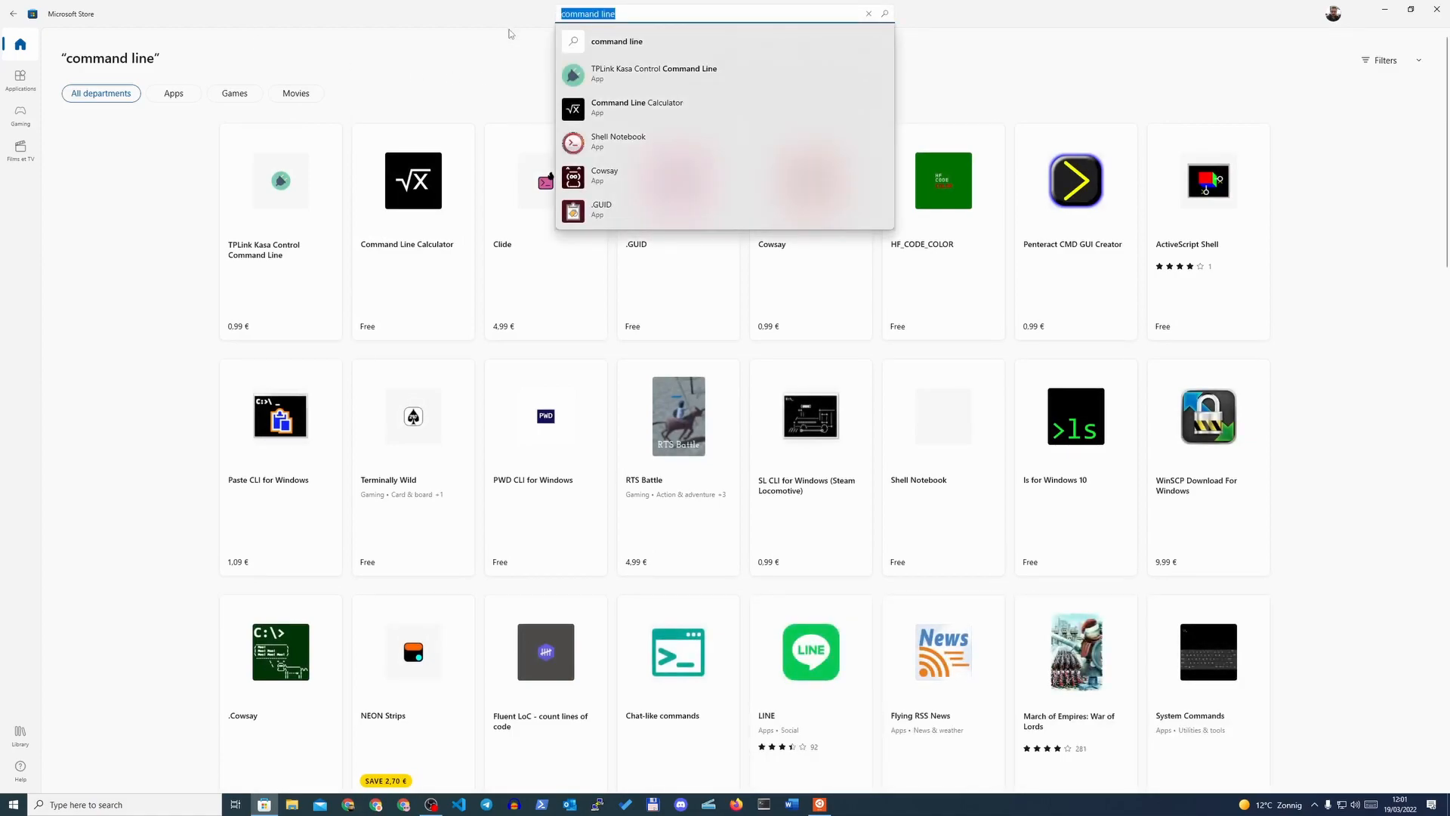
pyautogui.click(12, 803)
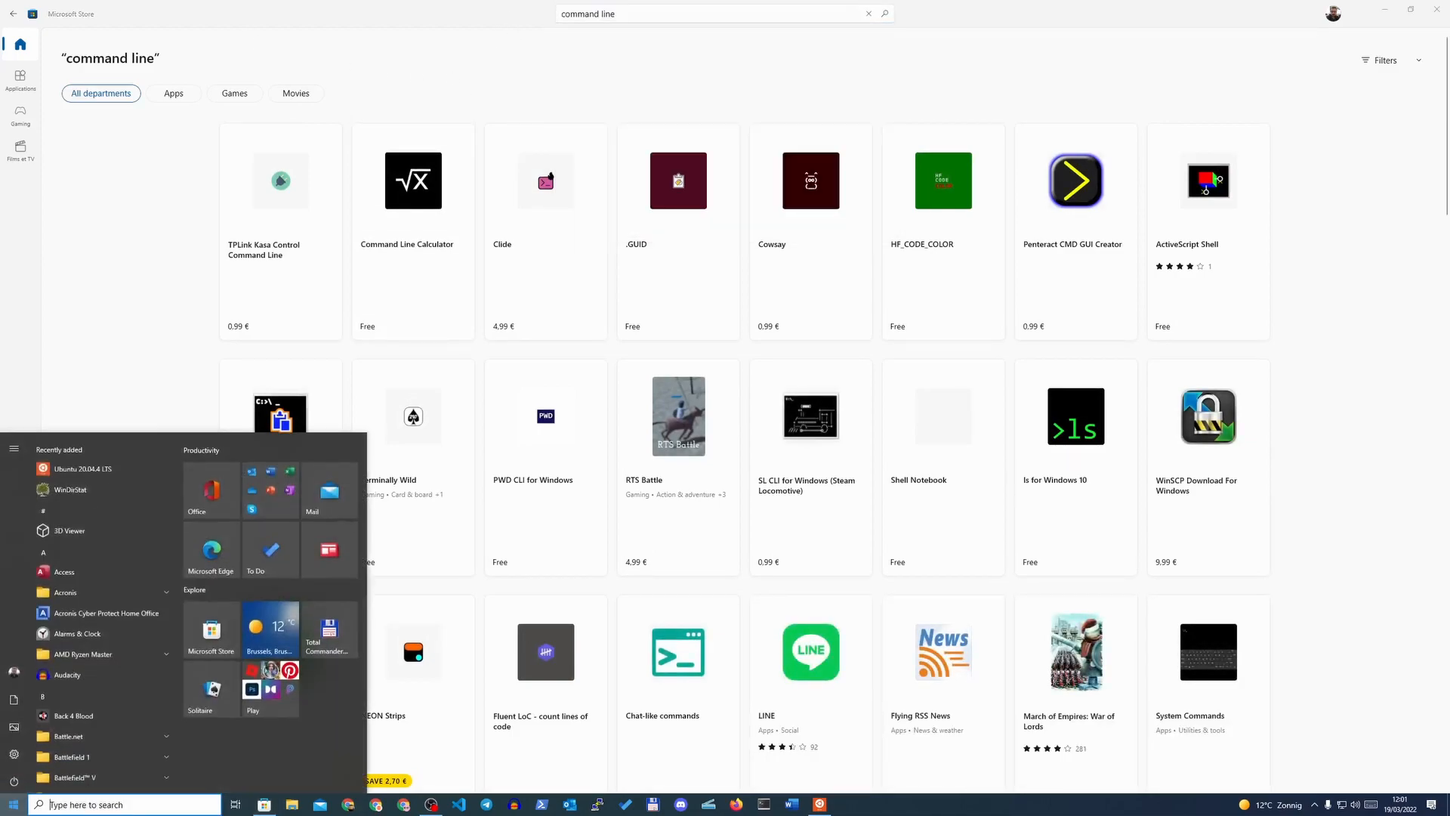
pyautogui.write('term')
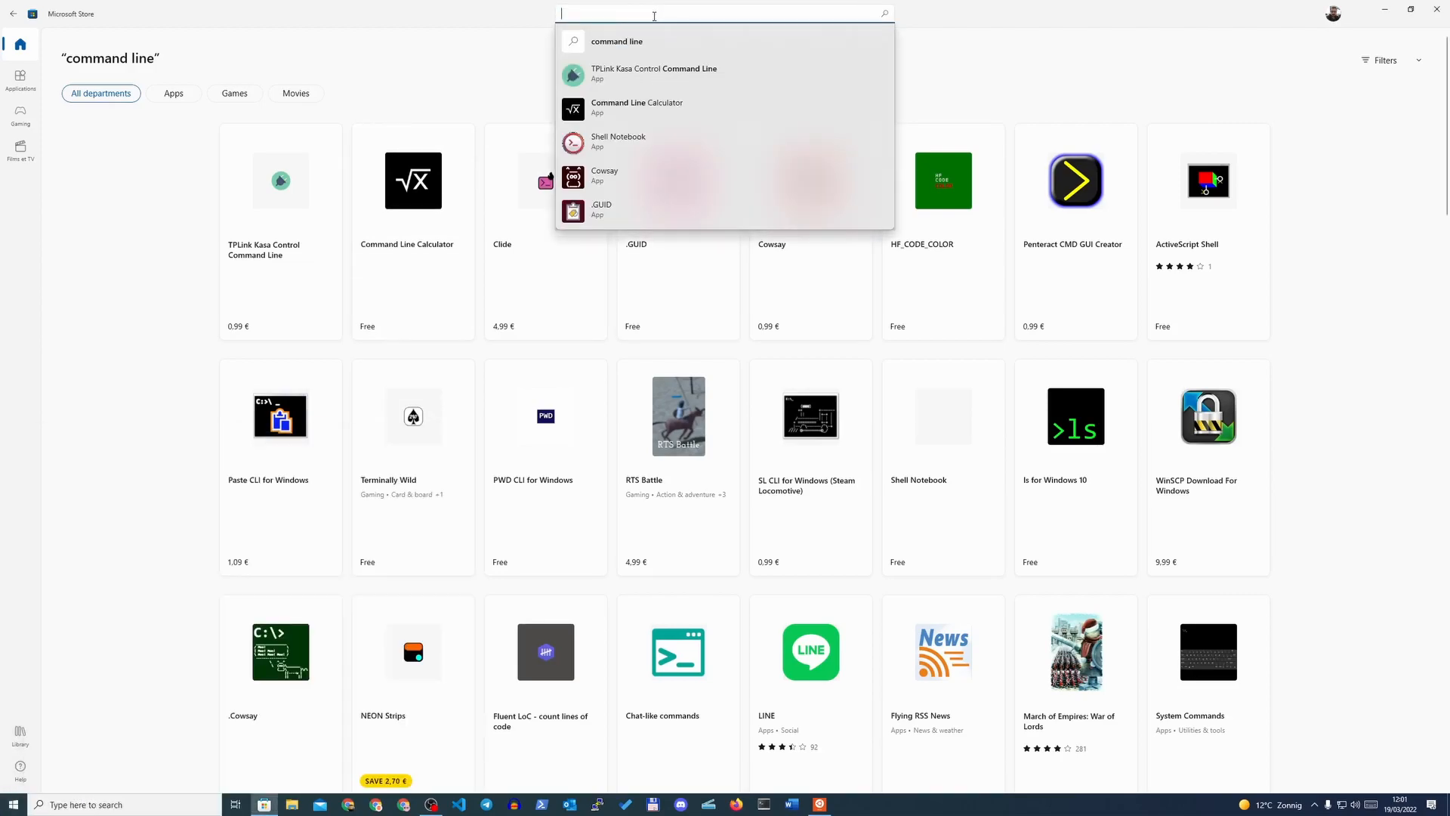
pyautogui.write('windows terminal')
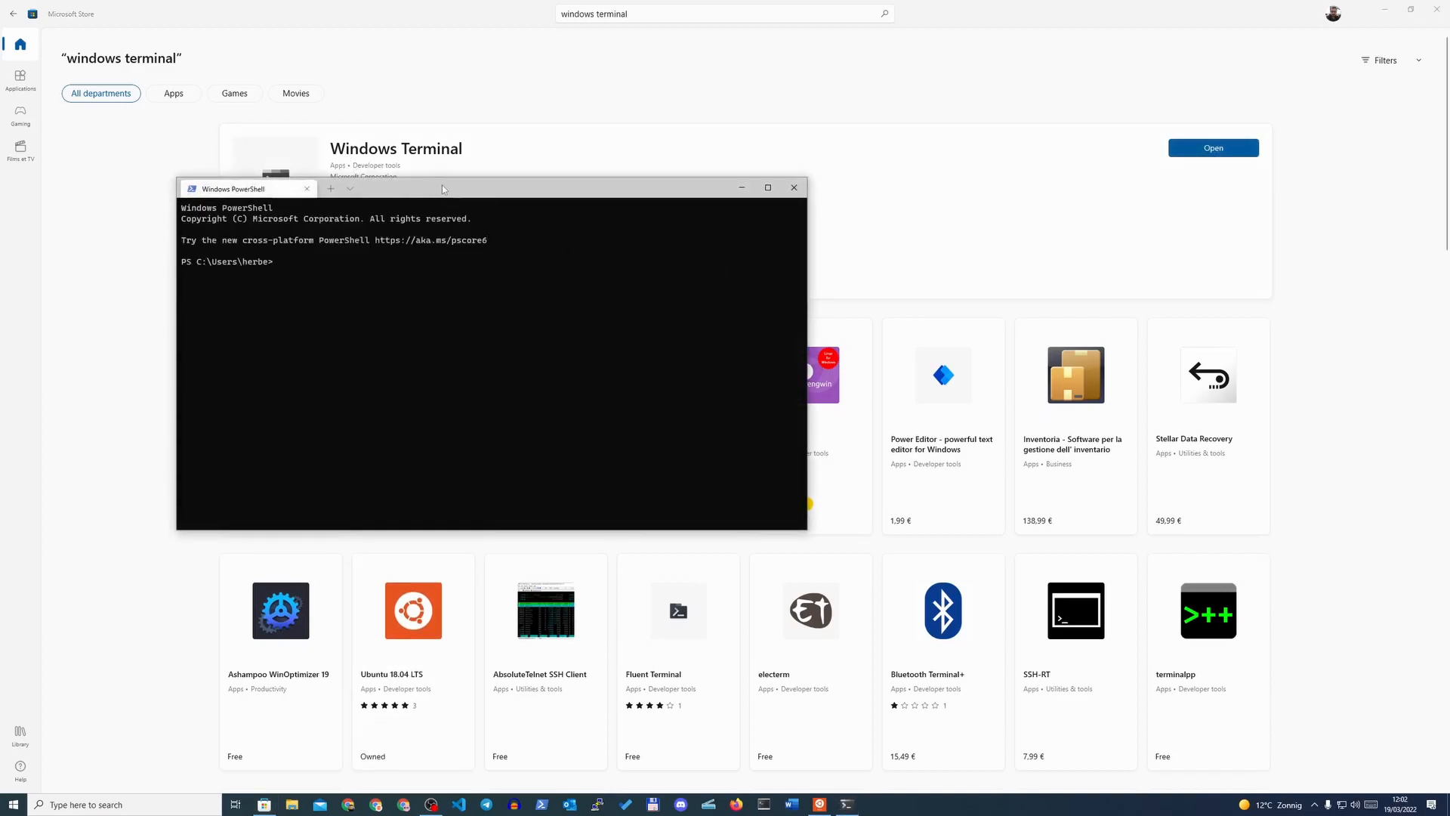
# Add Ubuntu 20.04.4 LTS and Command Prompt tabs beside PowerShell, switching between them.
pyautogui.click(438, 192)
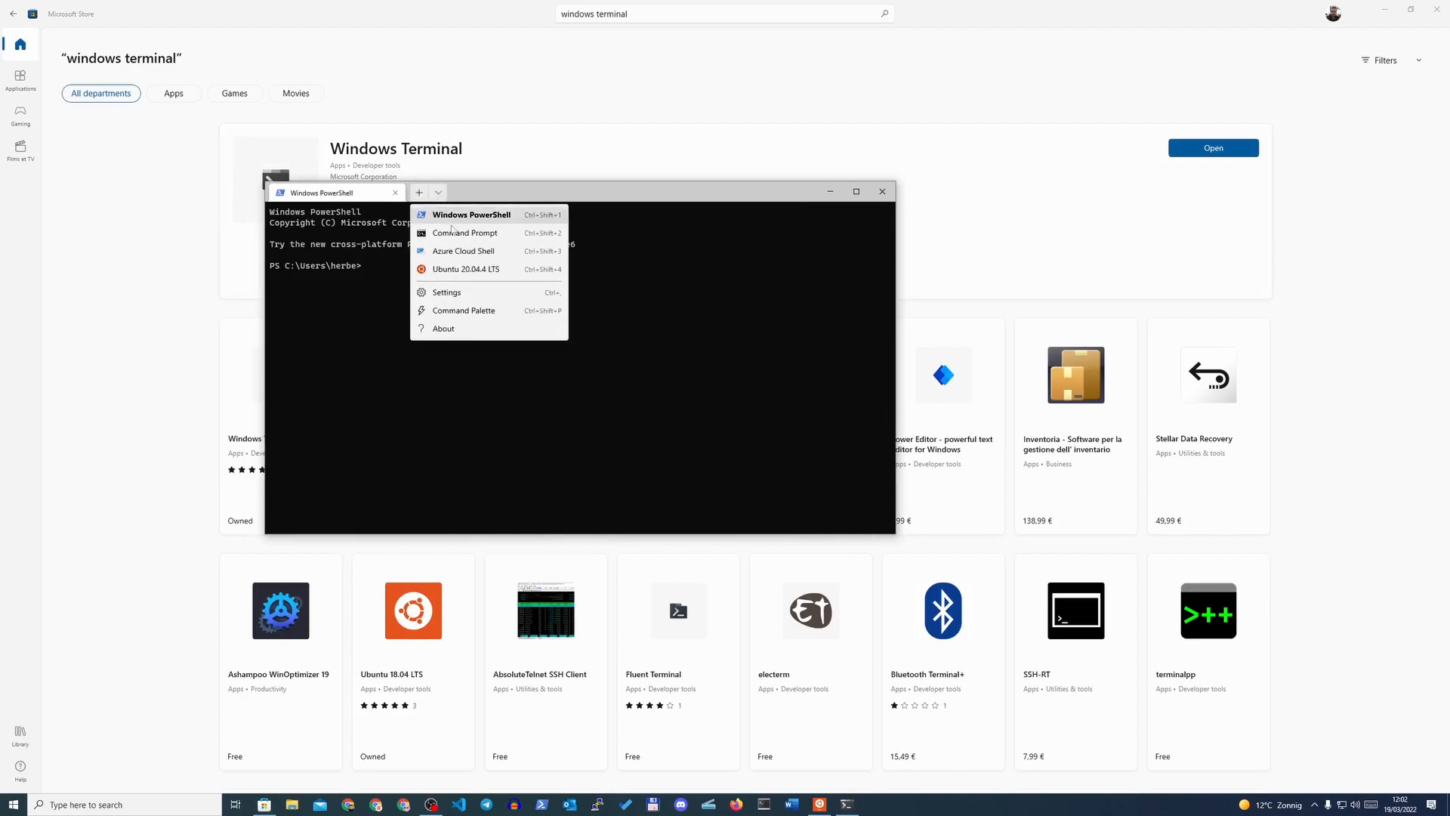
pyautogui.click(465, 269)
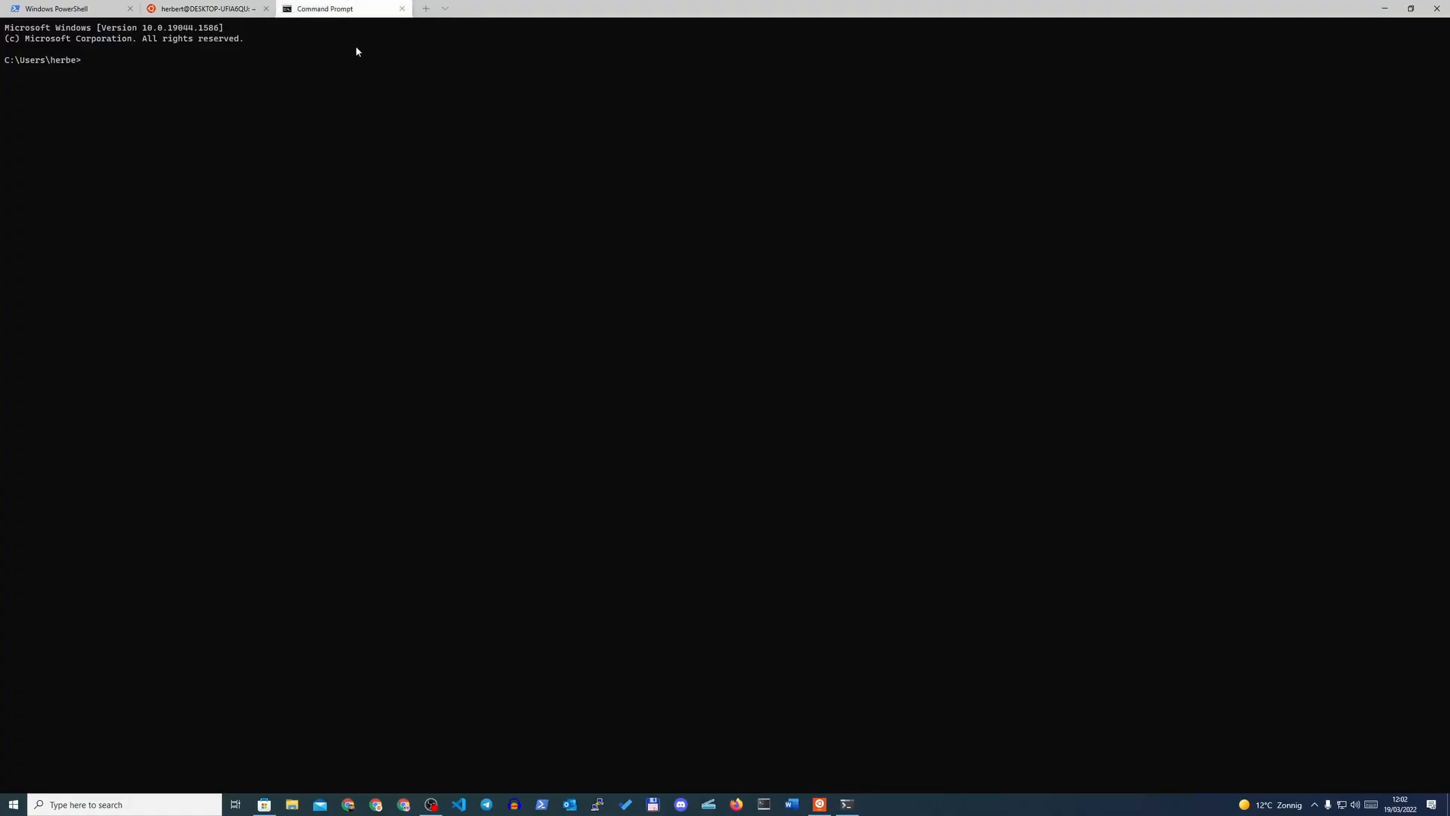
pyautogui.click(70, 9)
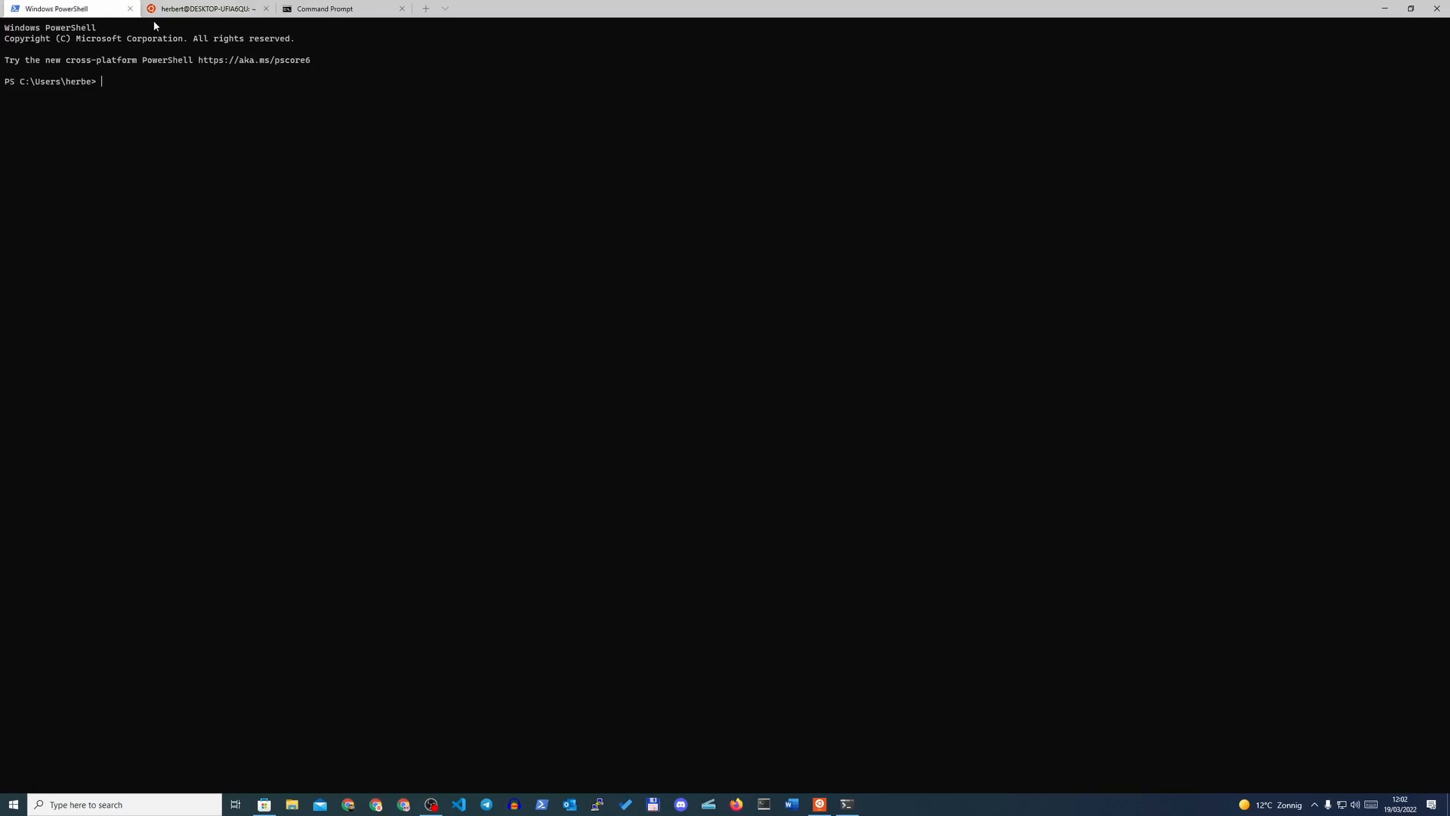
pyautogui.click(323, 9)
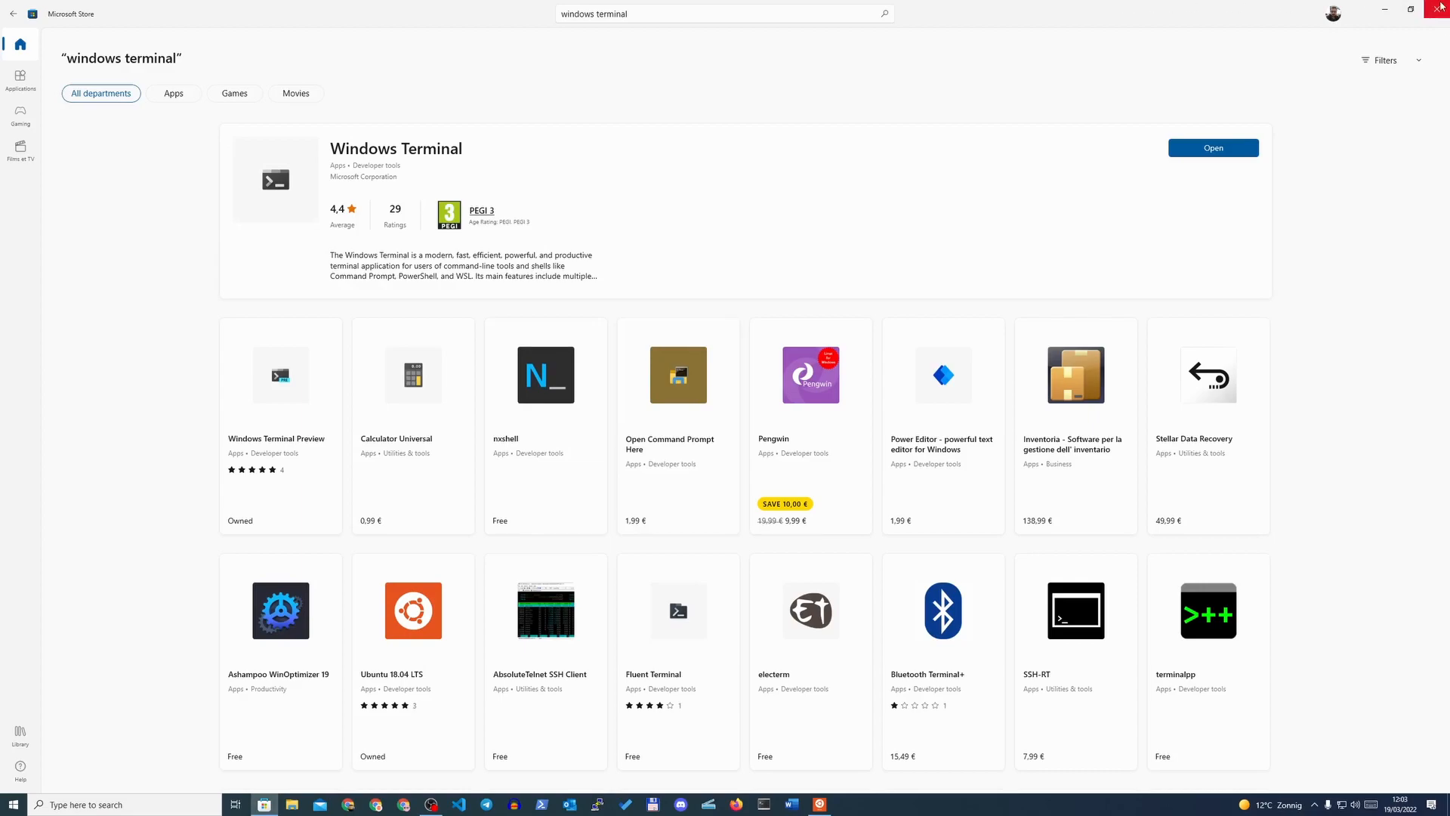
pyautogui.moveTo(1411, 9)
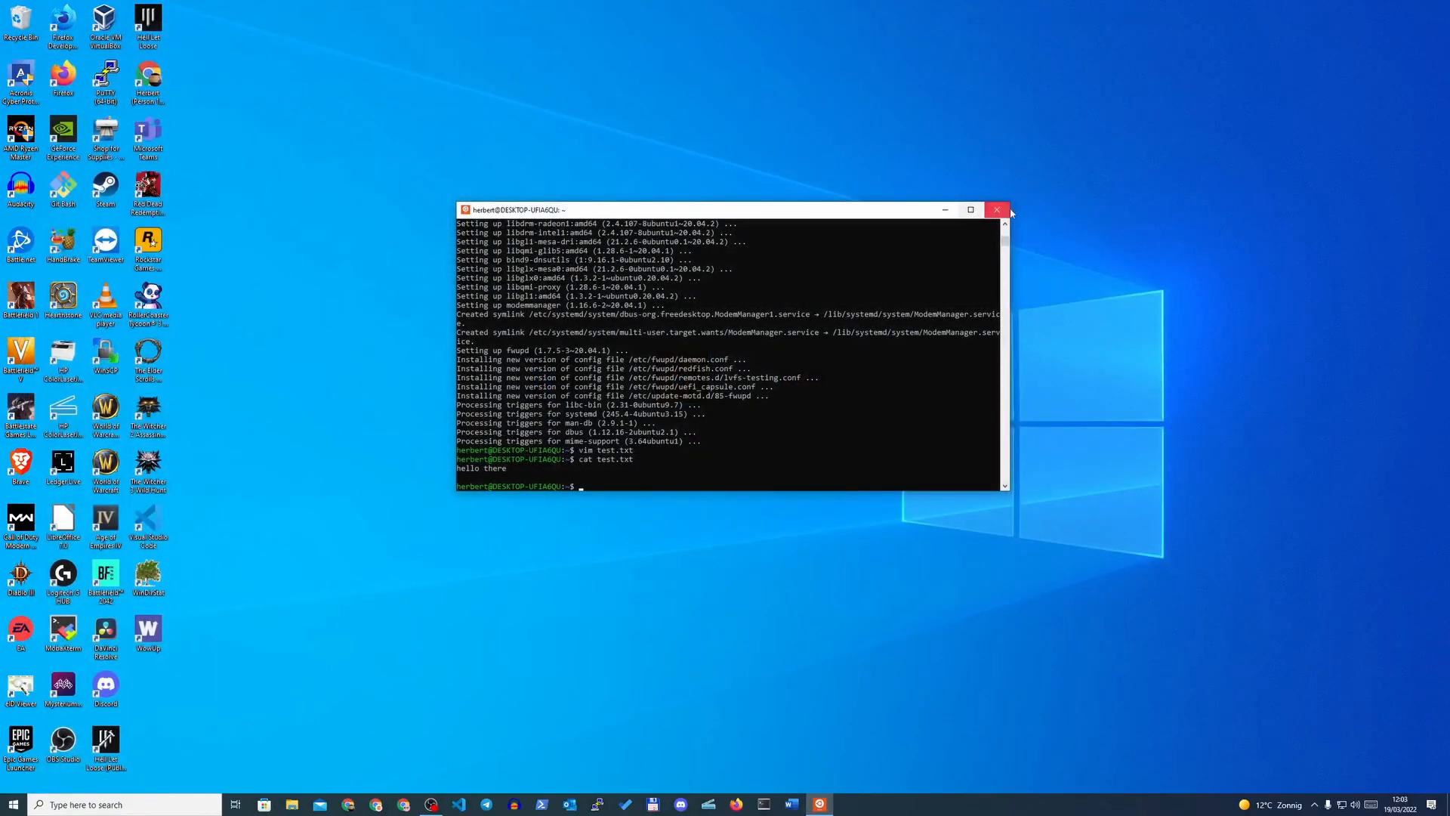
# Close the Ubuntu console window, leaving the bare desktop.
pyautogui.click(997, 208)
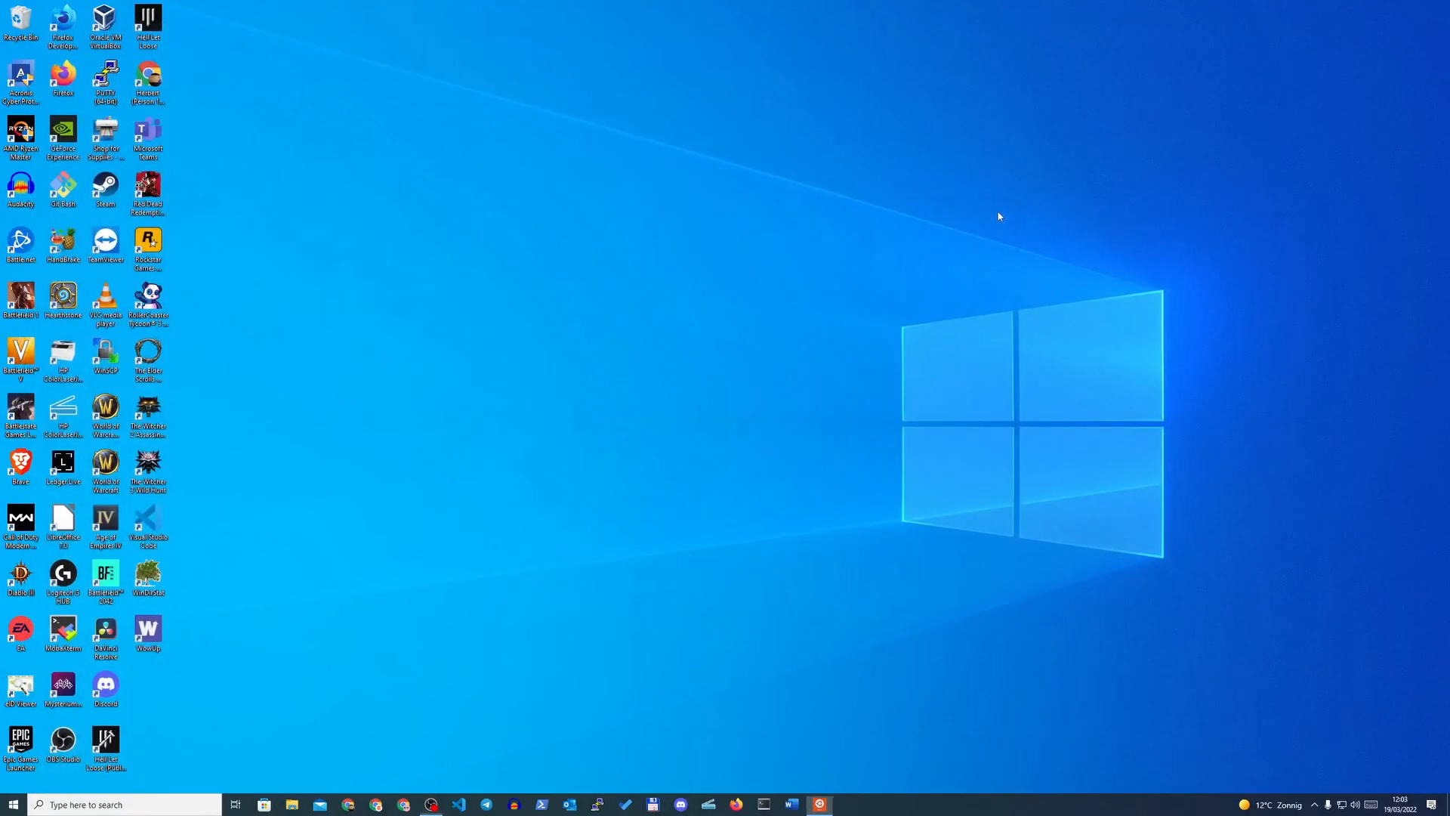